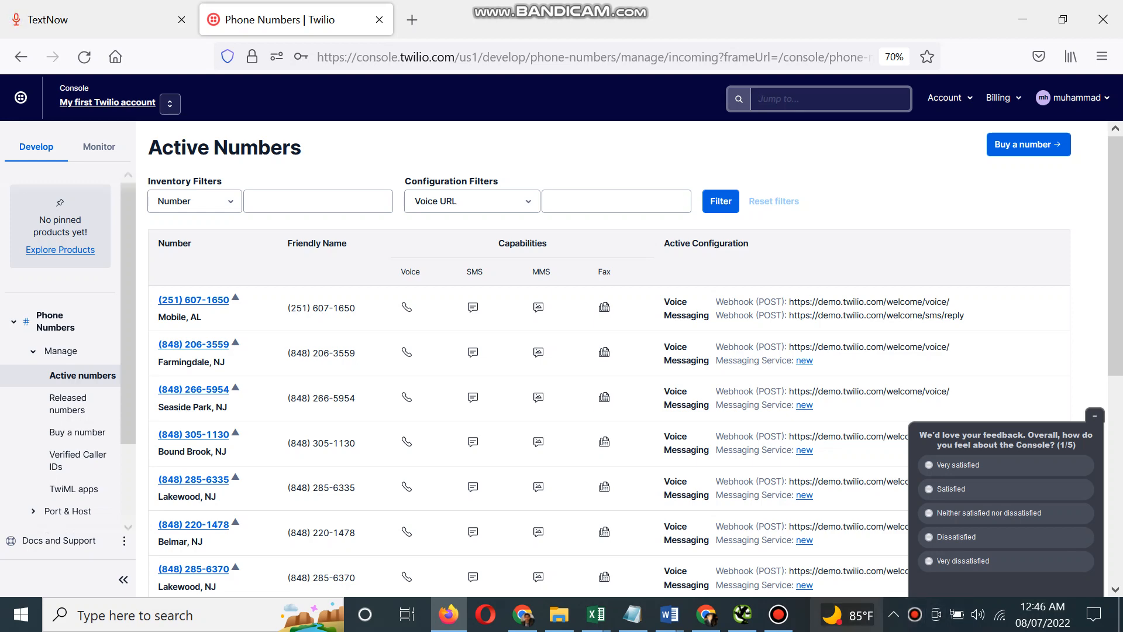
# - Search the console for 'flows' from the Jump to box so Studio results appear
pyautogui.click(777, 614)
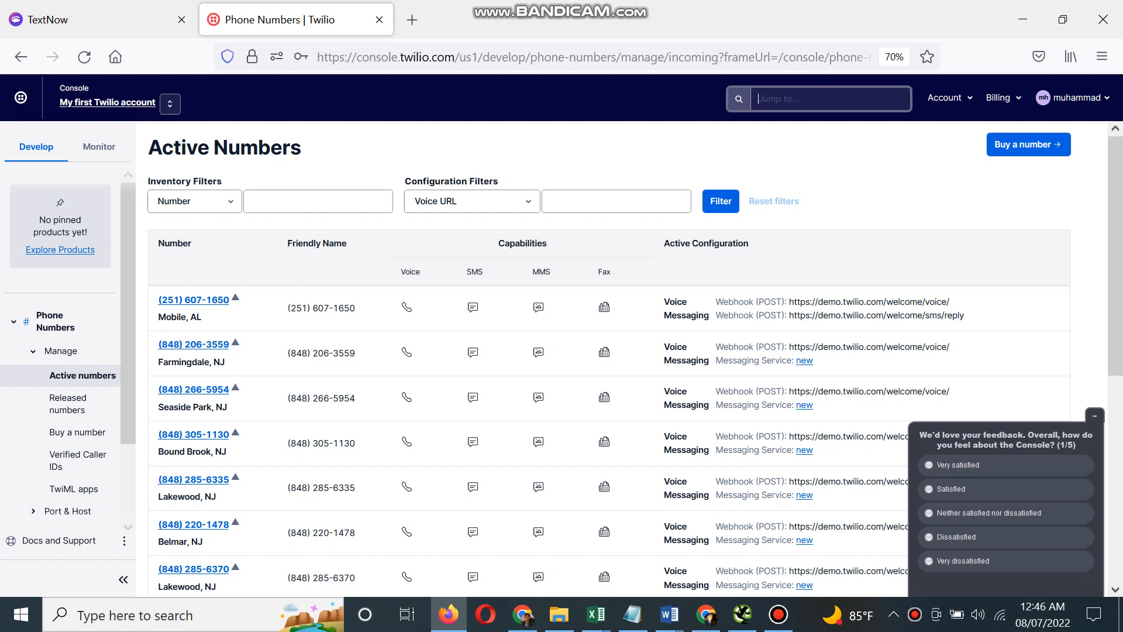
pyautogui.click(818, 98)
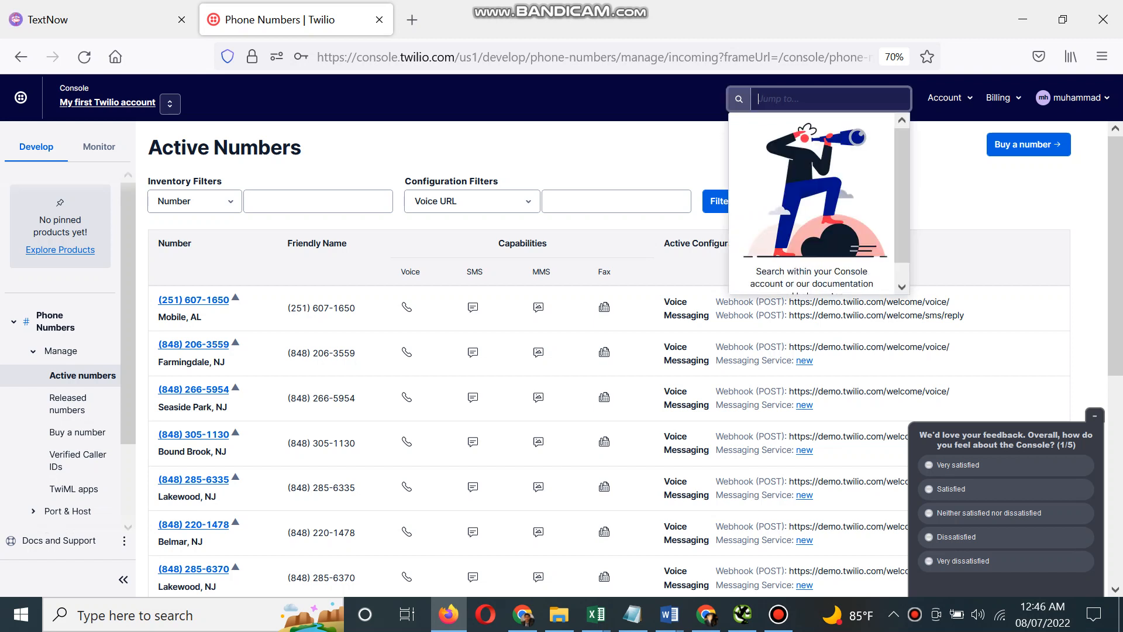
pyautogui.write('flows')
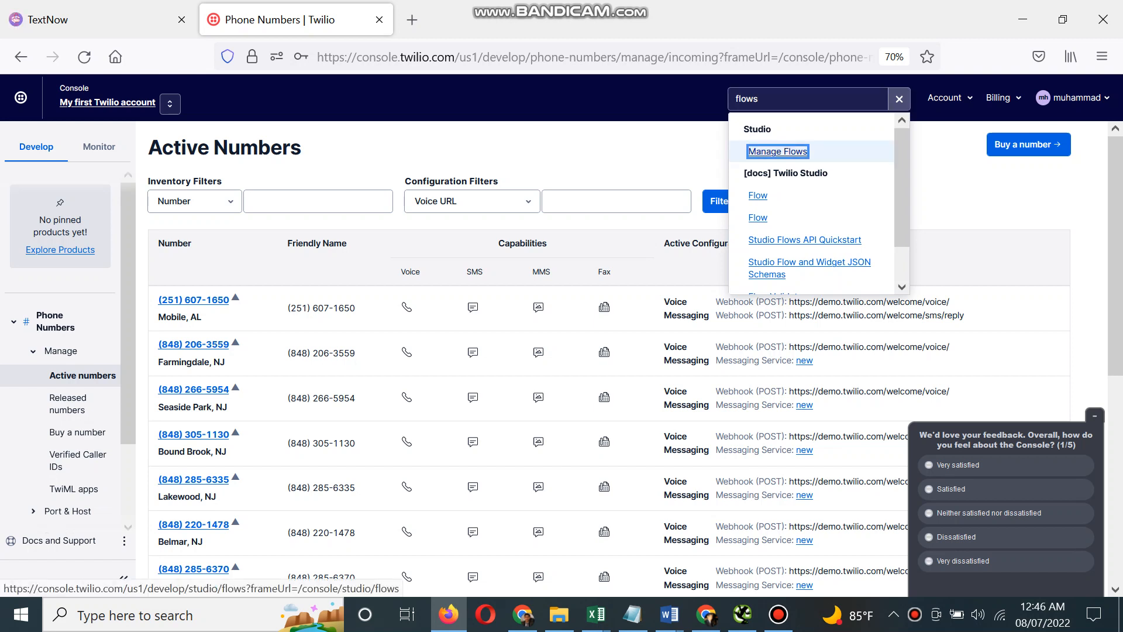
# - From Manage Flows, start a new flow named 'Chatbot Flow' and continue
pyautogui.click(777, 151)
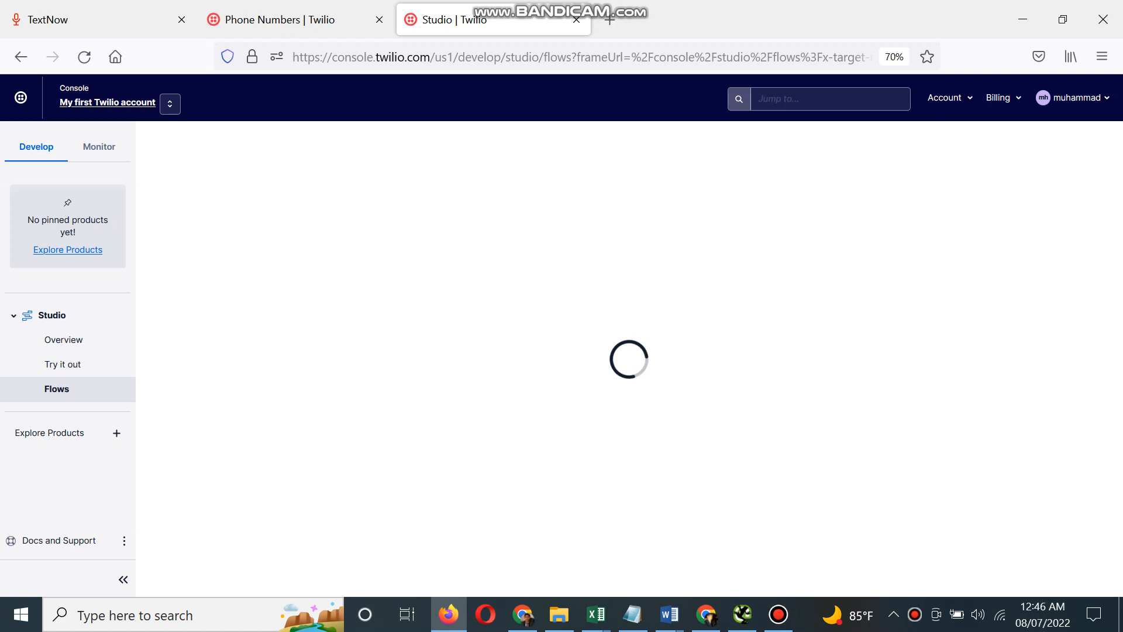
pyautogui.moveTo(608, 20)
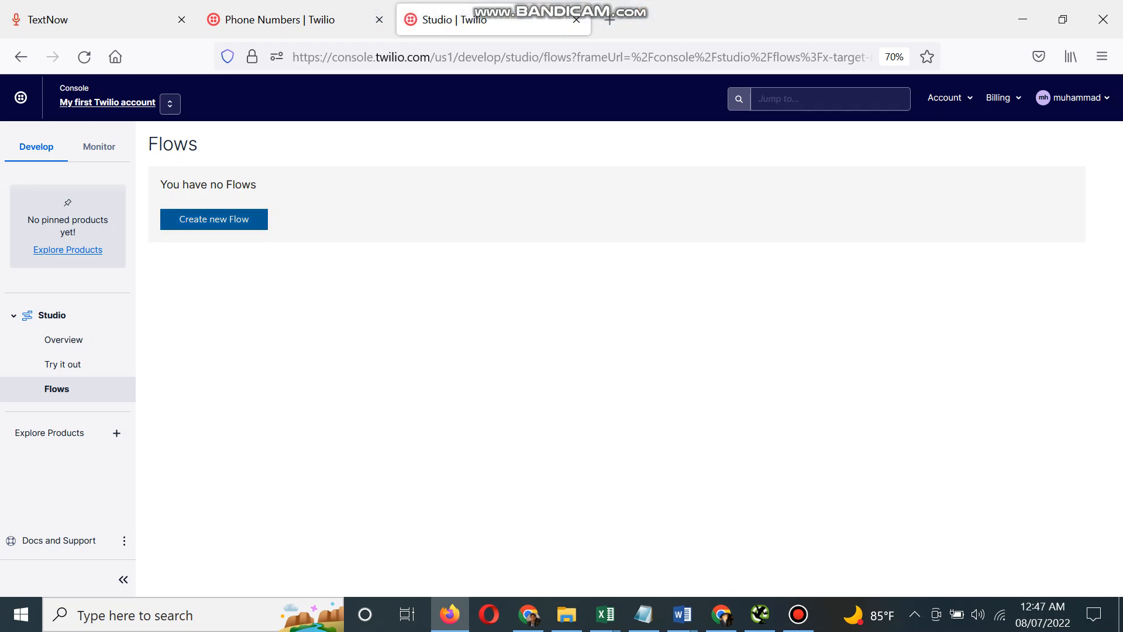
pyautogui.click(213, 219)
pyautogui.write('My first flo')
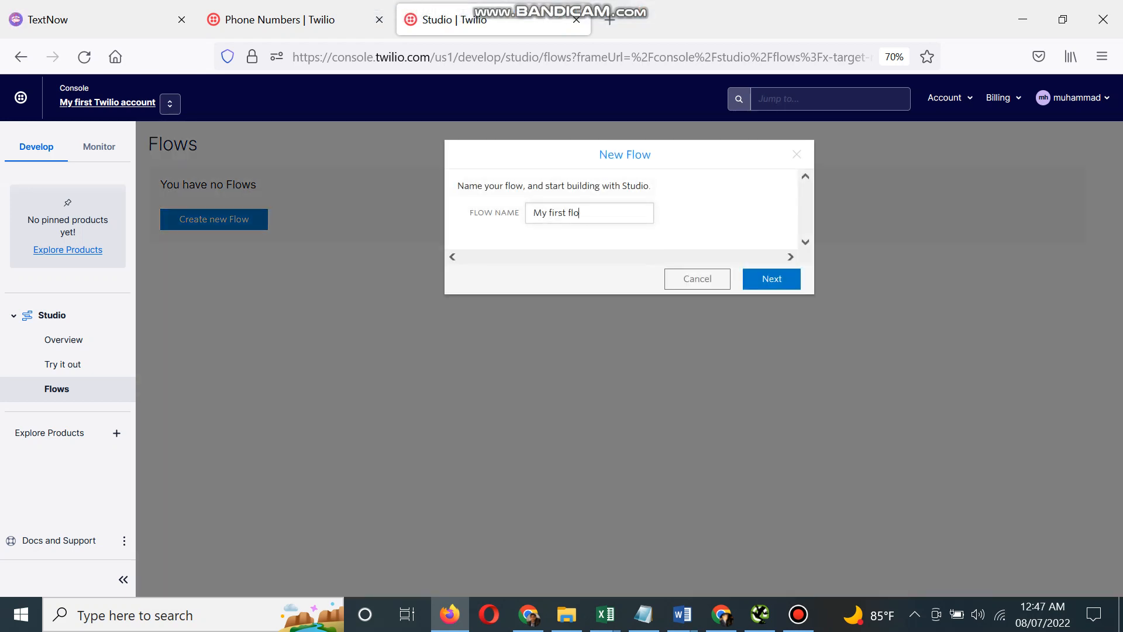
pyautogui.write('Chatbot Flow')
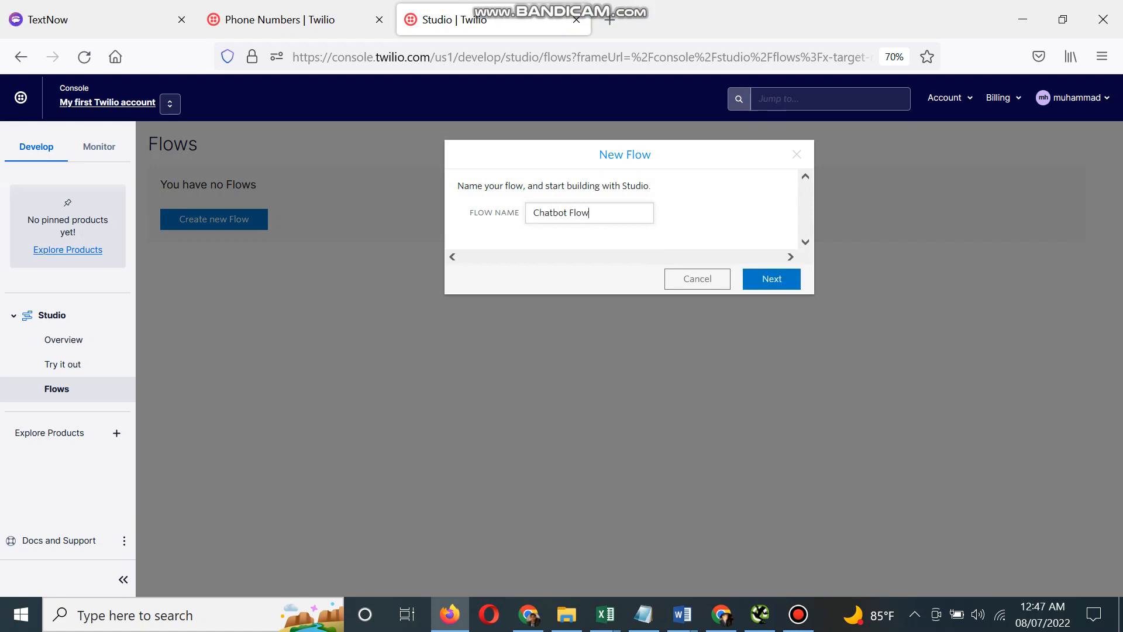
pyautogui.click(771, 279)
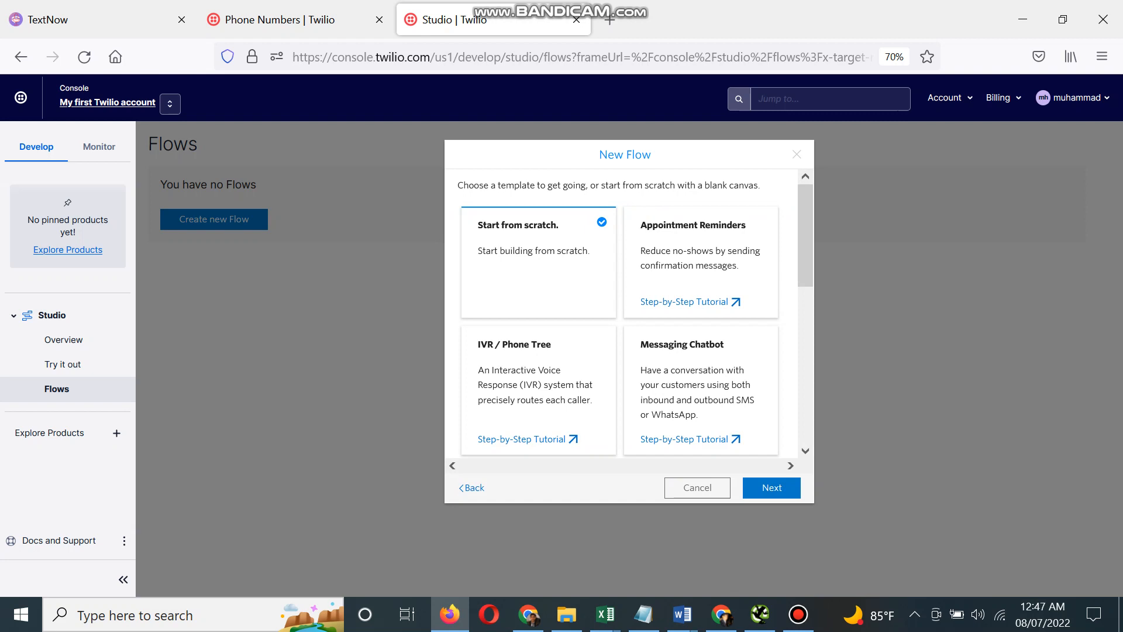
# - Keep the 'Start from scratch' template and create the blank flow
pyautogui.scroll(-3)
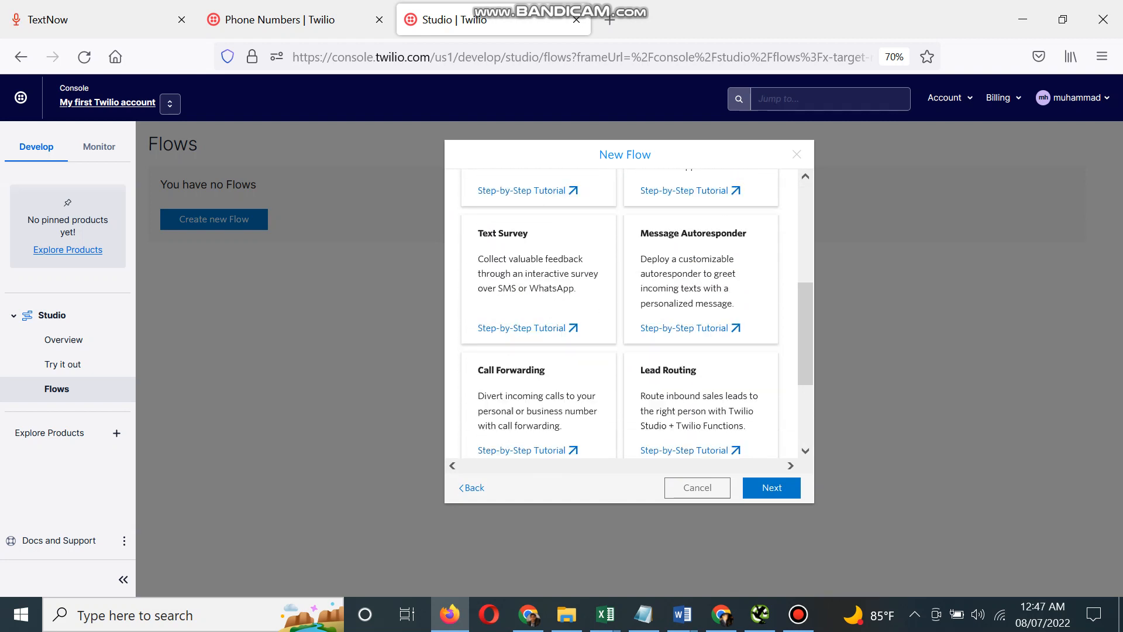
pyautogui.scroll(3)
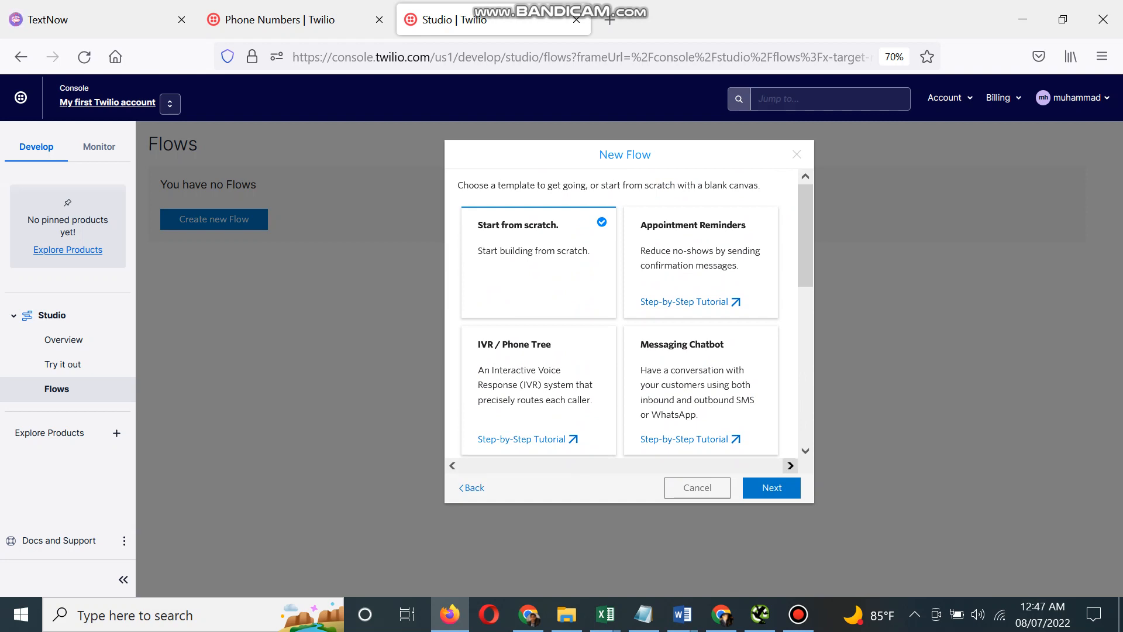
pyautogui.click(771, 487)
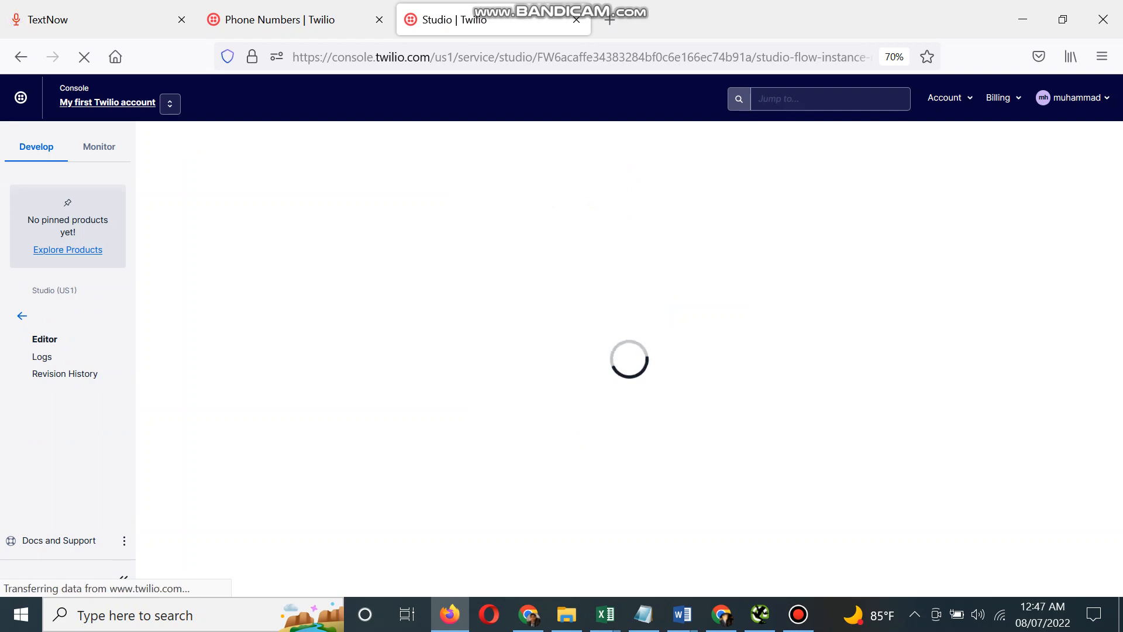
pyautogui.moveTo(526, 614)
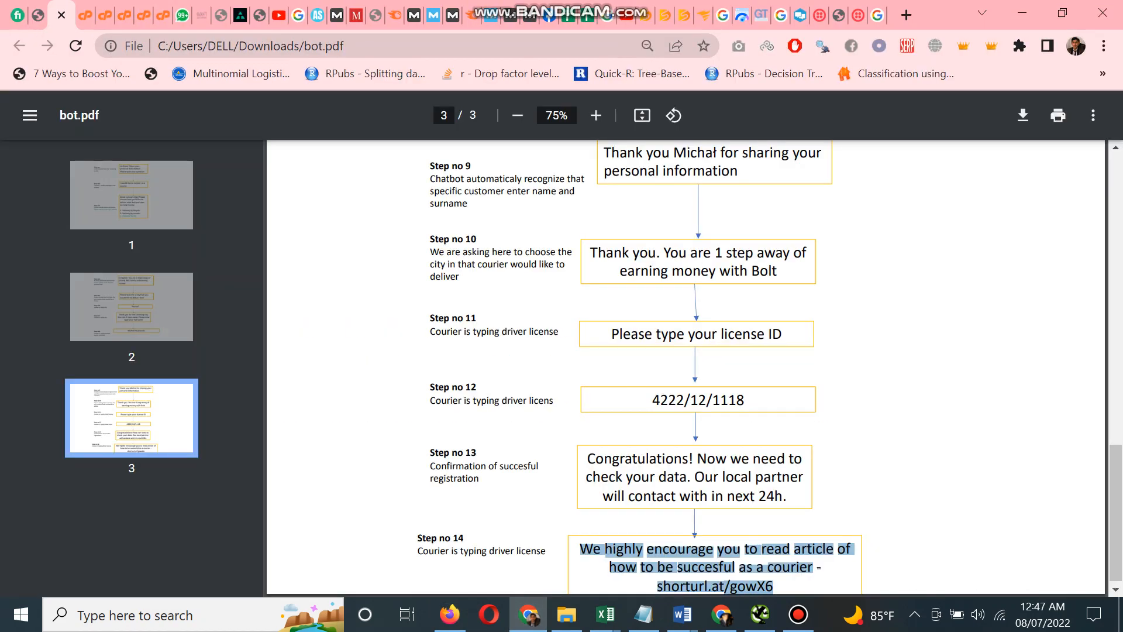
# - View page 3 of bot.pdf showing steps 9–14 of the chatbot script
pyautogui.click(131, 196)
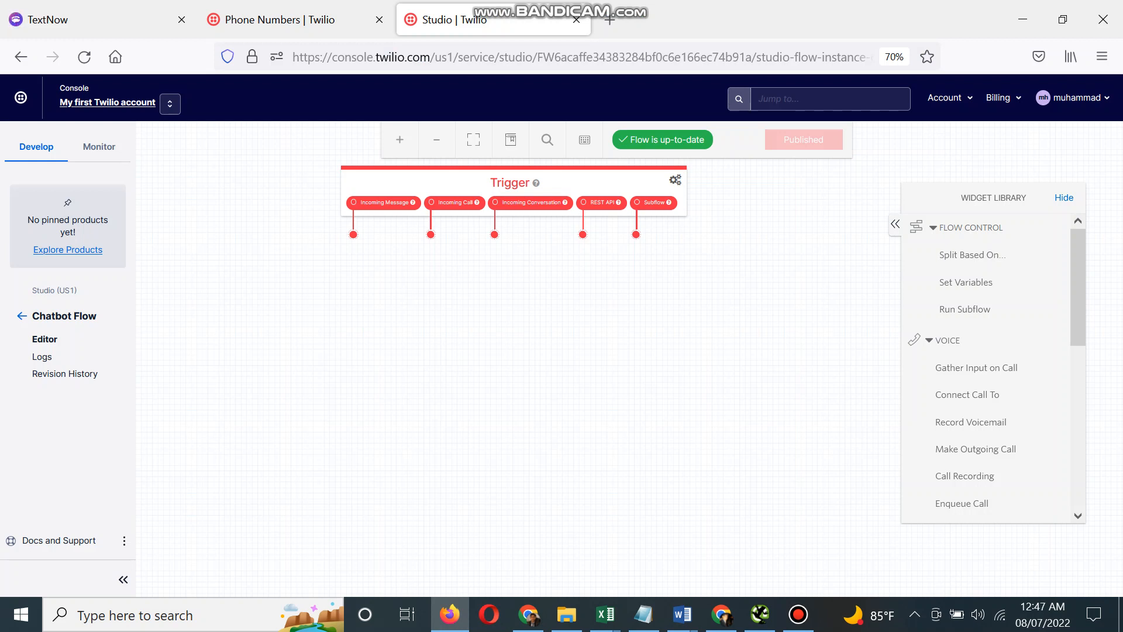
# - Add a Send & Wait for Reply widget with body 'Hi there! This is your personal Bolt chatbot. Please type your question'
pyautogui.scroll(-3)
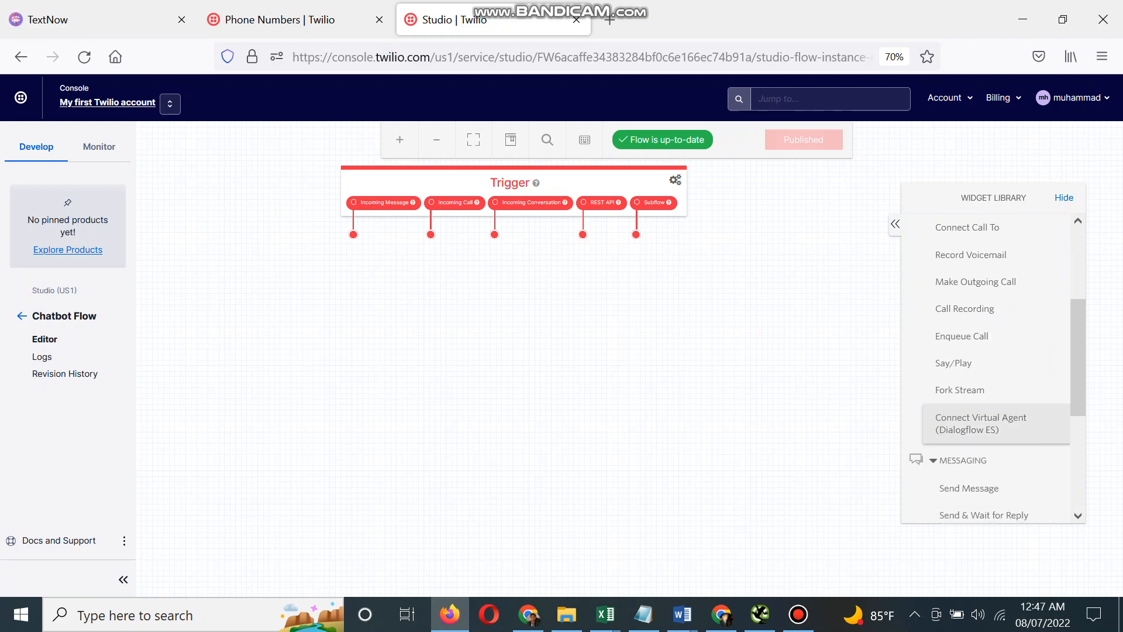
pyautogui.scroll(-3)
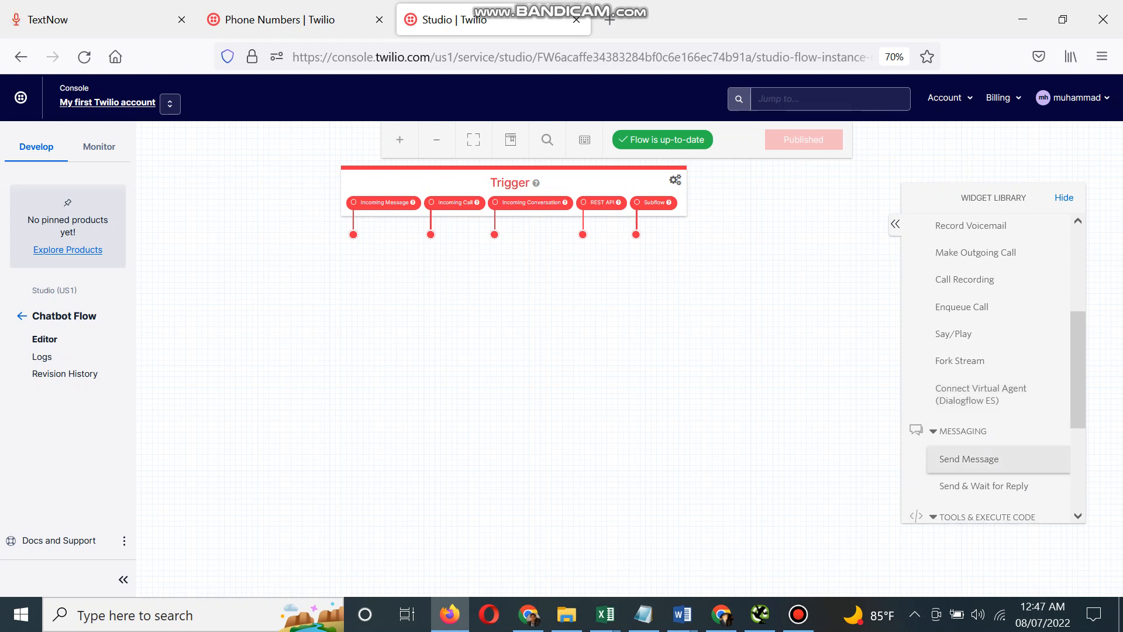
pyautogui.click(983, 484)
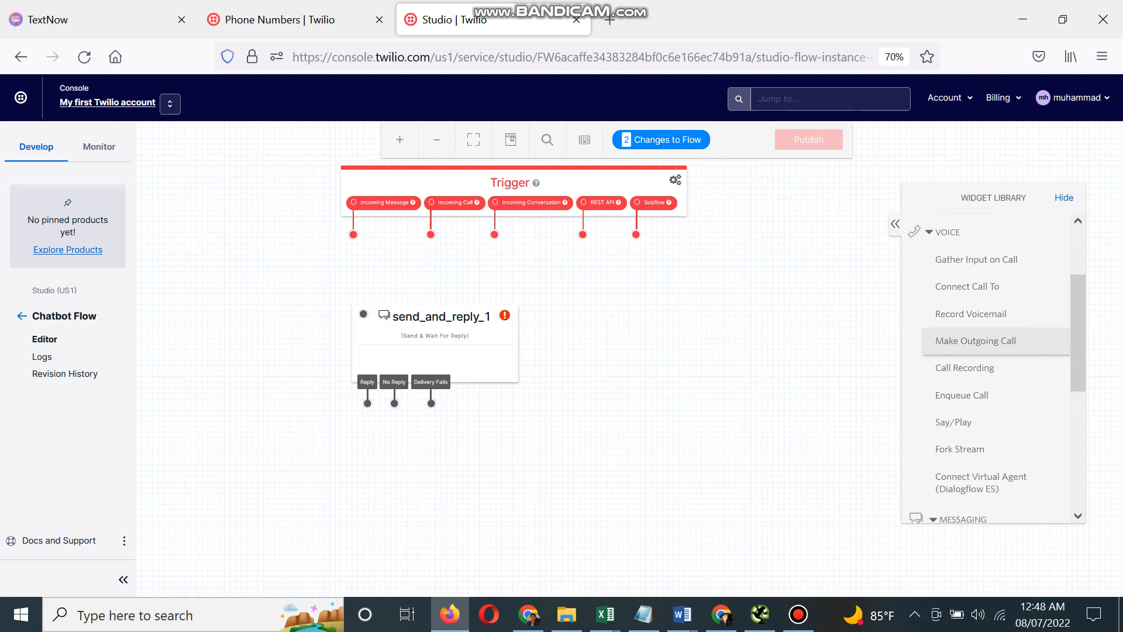
pyautogui.scroll(-3)
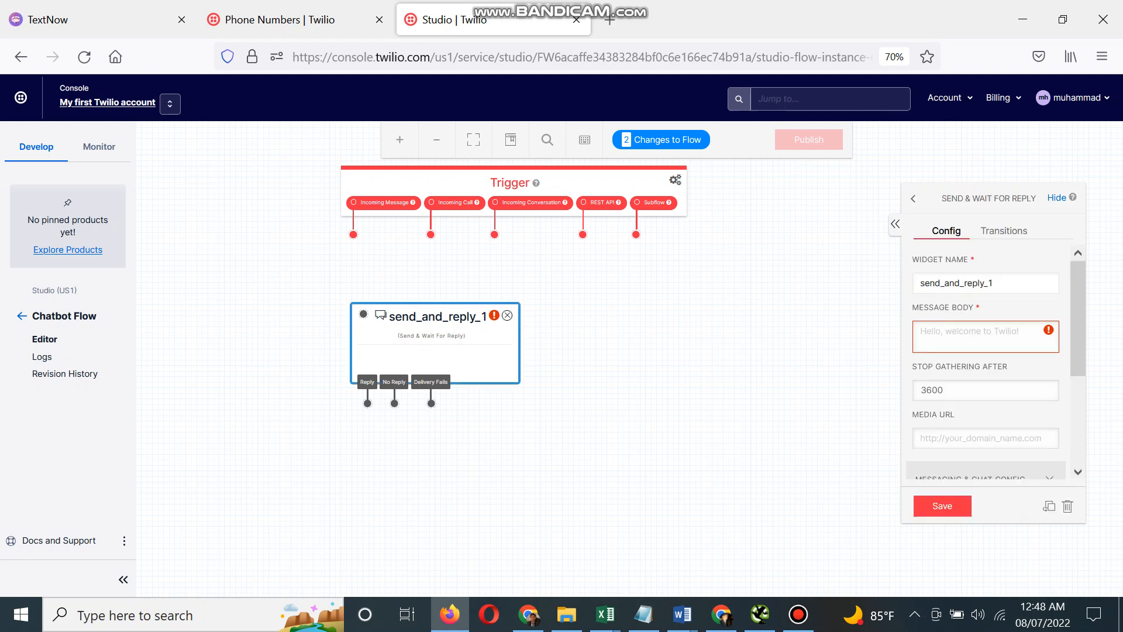
pyautogui.write('Hi there! This is your personal Bolt chatbot. Please type your question')
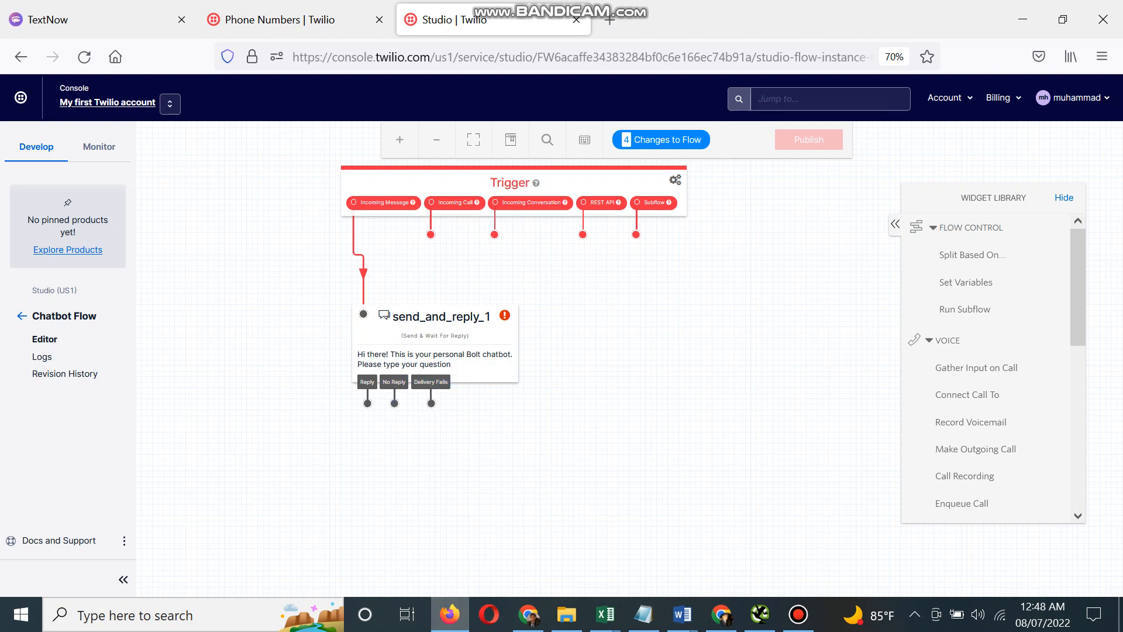
pyautogui.click(528, 614)
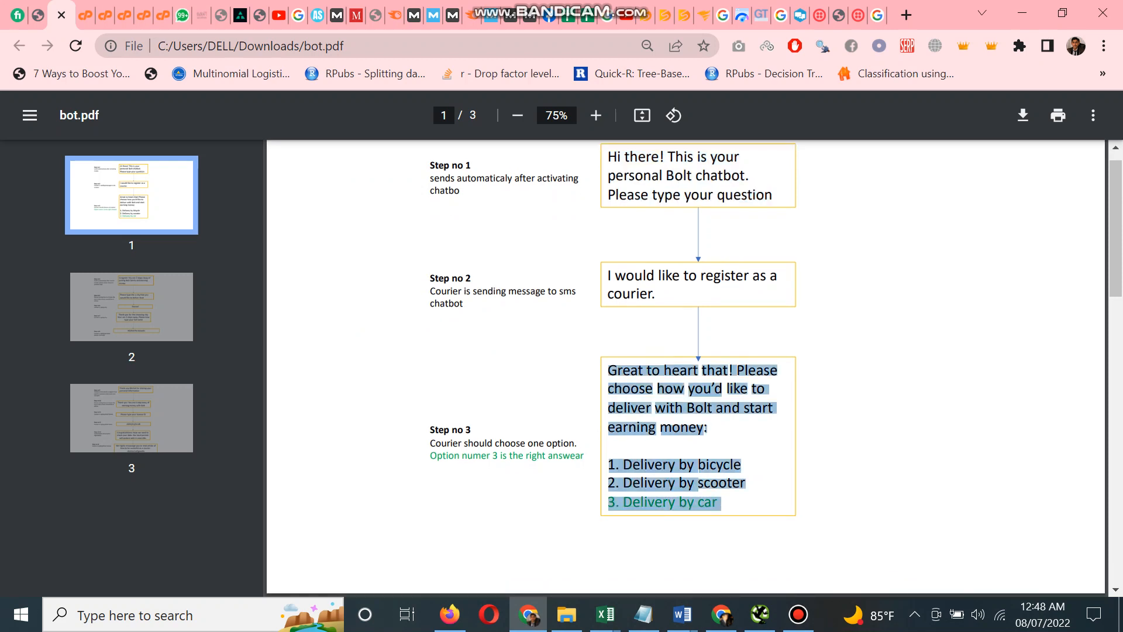
# - Review steps 1–3 of bot.pdf, including the message offering three delivery options
pyautogui.click(501, 559)
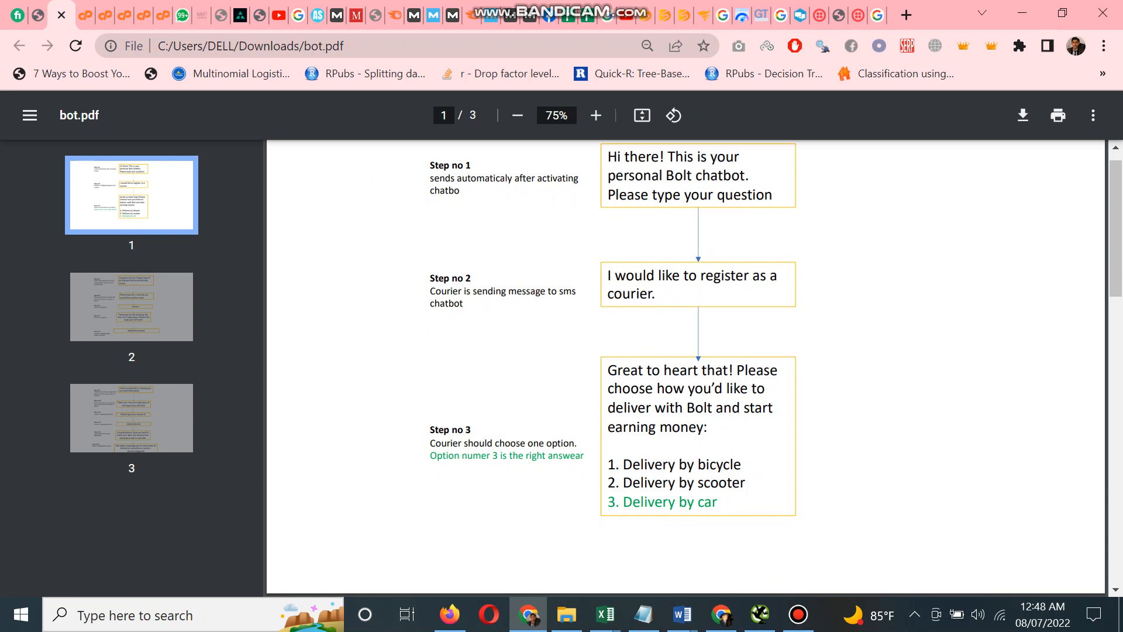
pyautogui.scroll(-3)
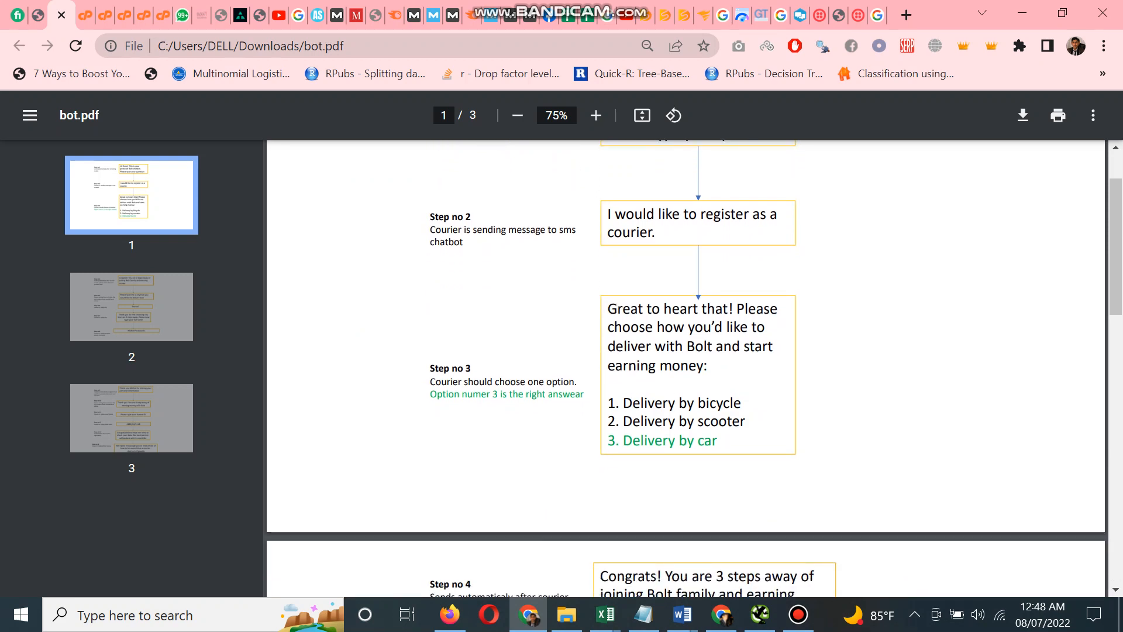
pyautogui.scroll(-3)
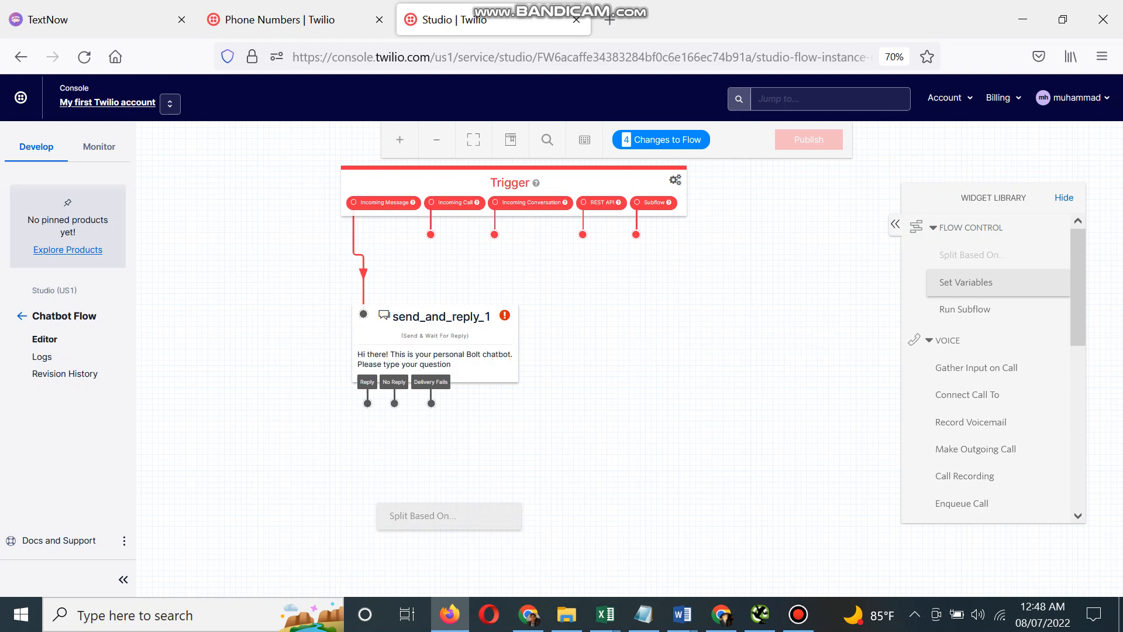
pyautogui.moveTo(966, 393)
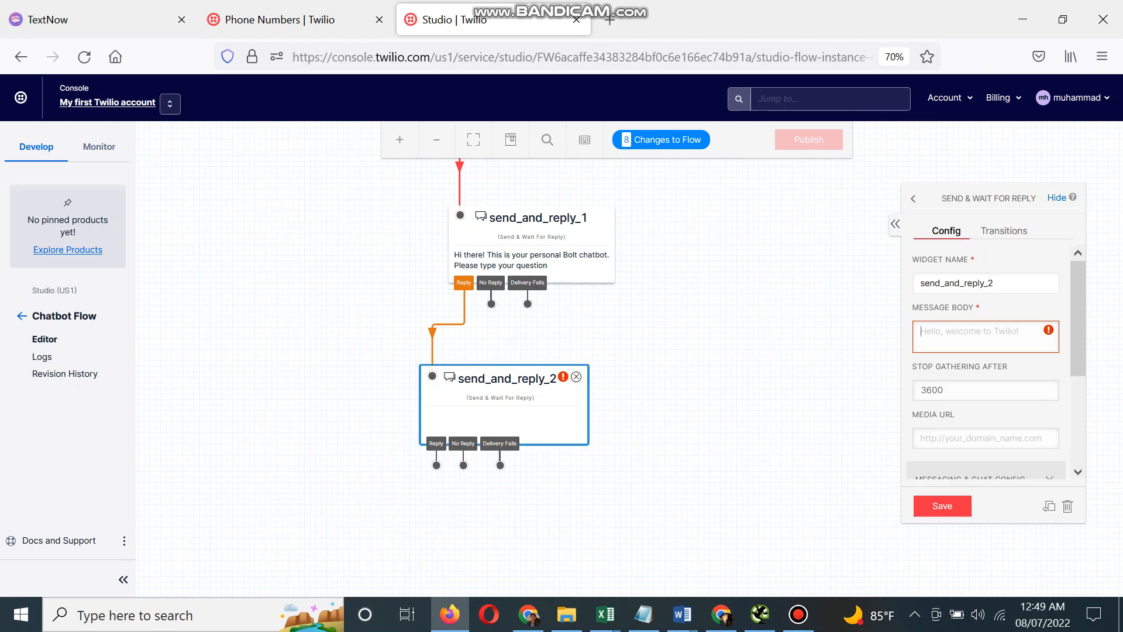
# - Give the second Send & Wait for Reply the 'Great to hear that! Please choose how you'd like to deliver with Bolt' body
pyautogui.write("Great to heart that! Please choose how you'd like to deliver with Bolt and start earning money: 1. Delivery by bicycle 2. Delivery by scooter 3. Delivery by car")
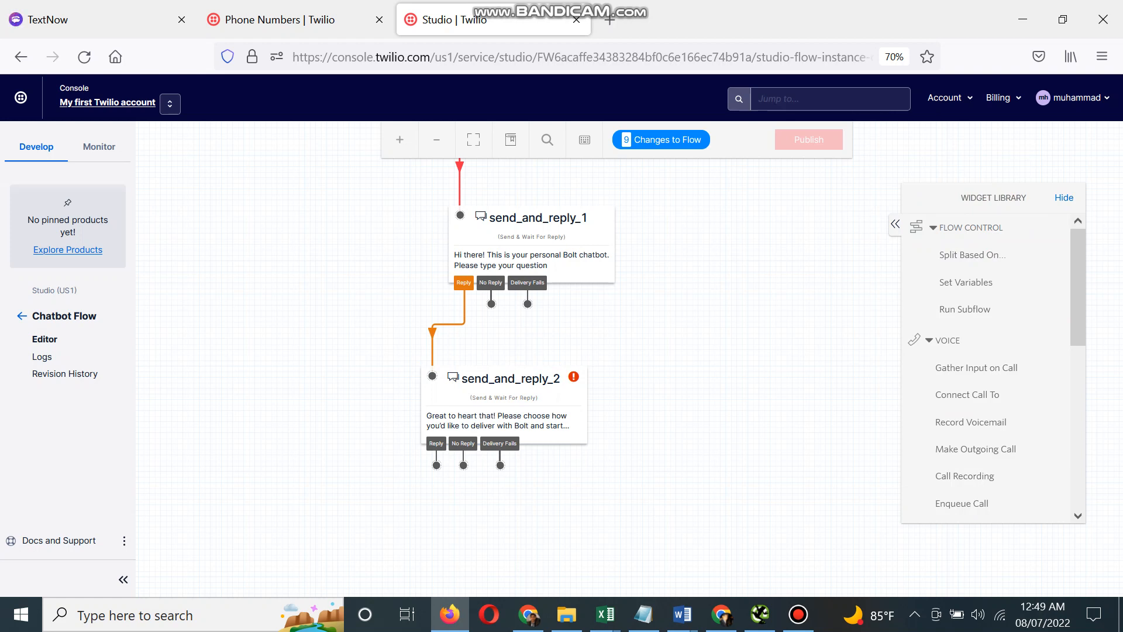
# - Add split_1 after the second message's reply, testing send_and_reply_2.outbound.Body
pyautogui.click(972, 254)
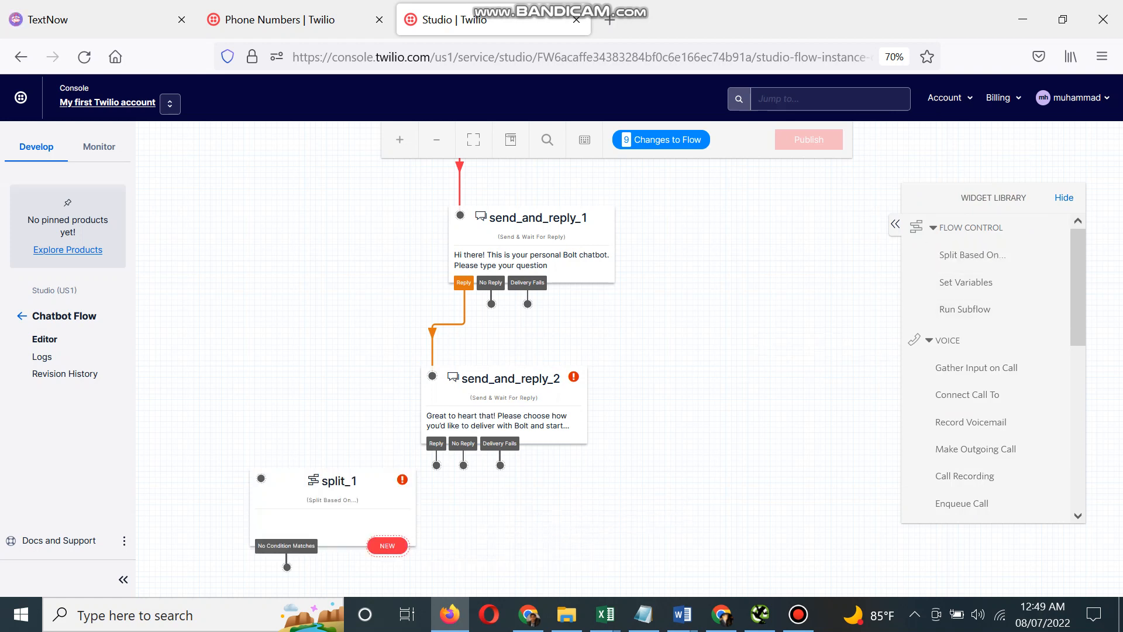
pyautogui.click(332, 480)
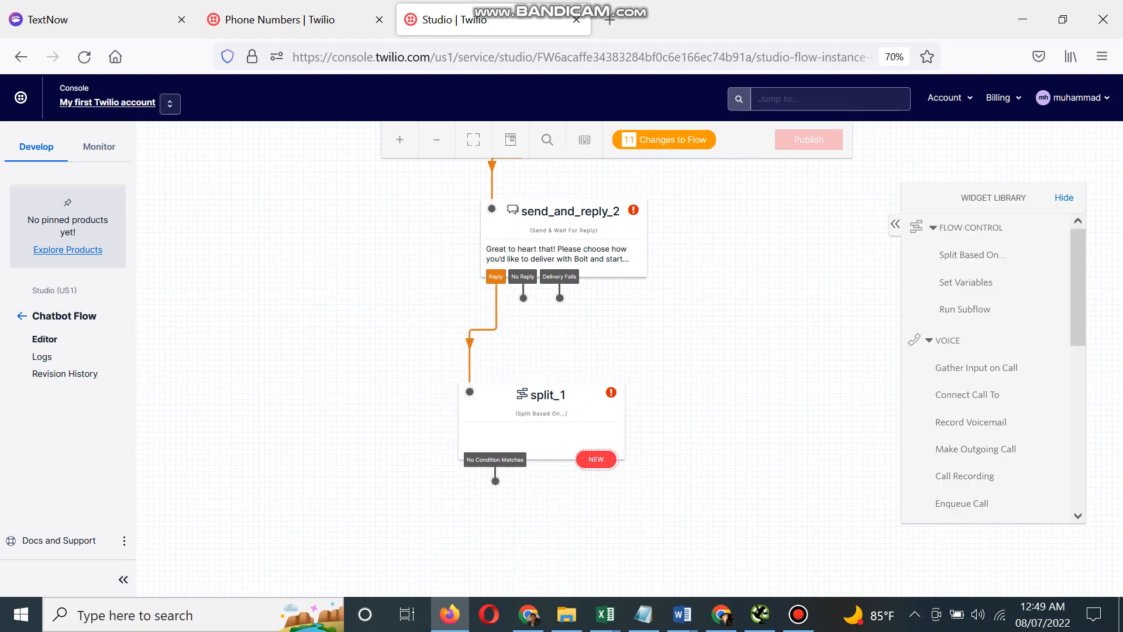
pyautogui.click(542, 394)
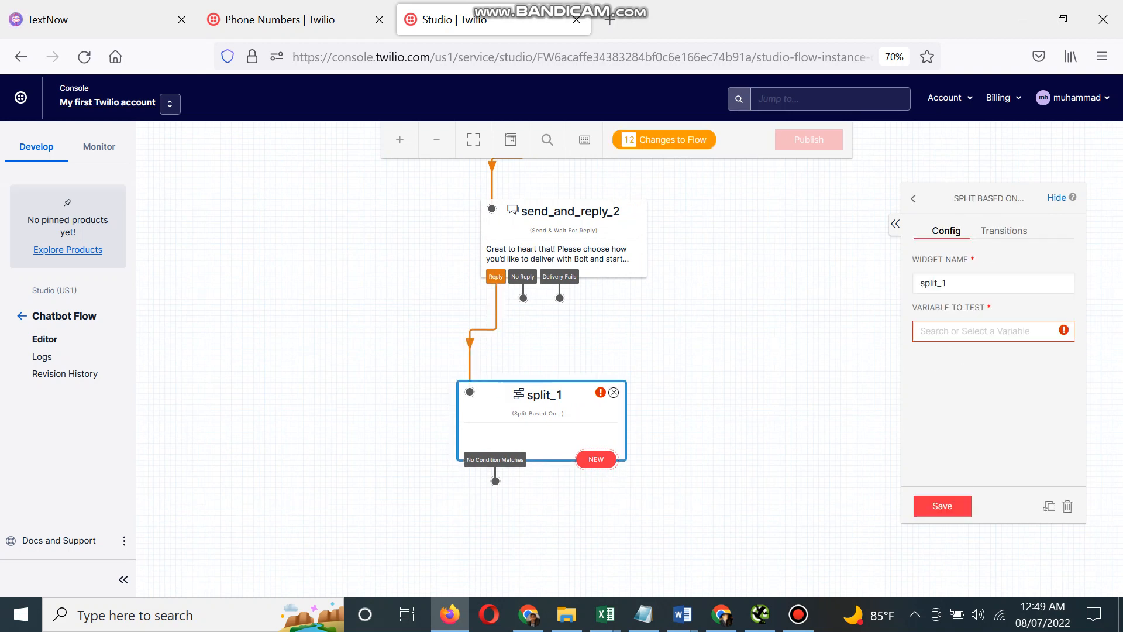
pyautogui.click(985, 330)
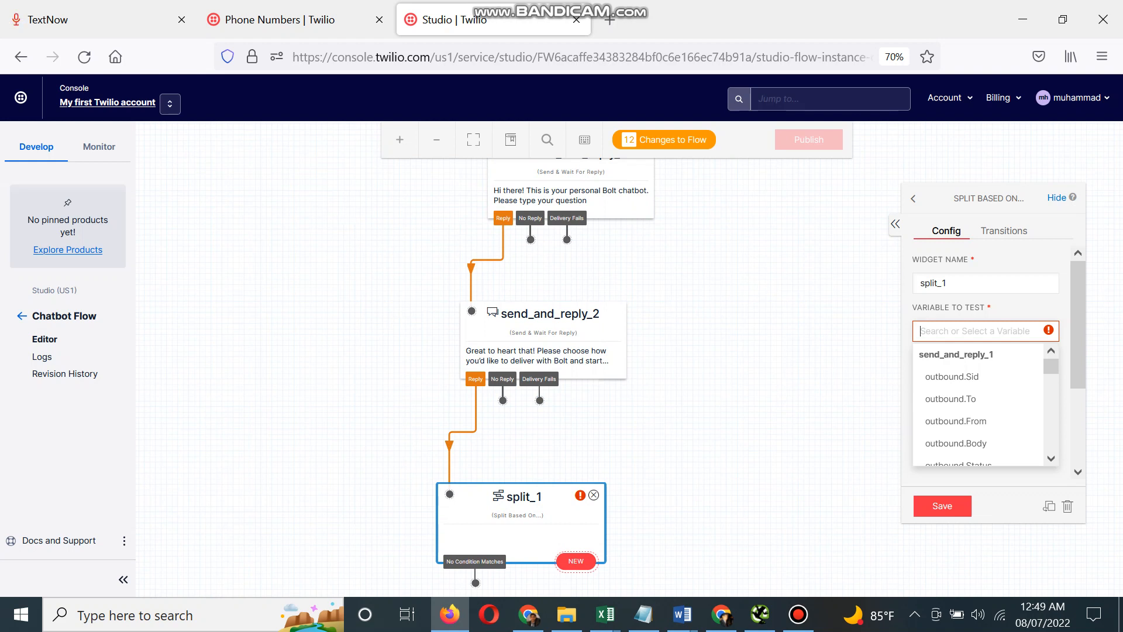
pyautogui.scroll(-3)
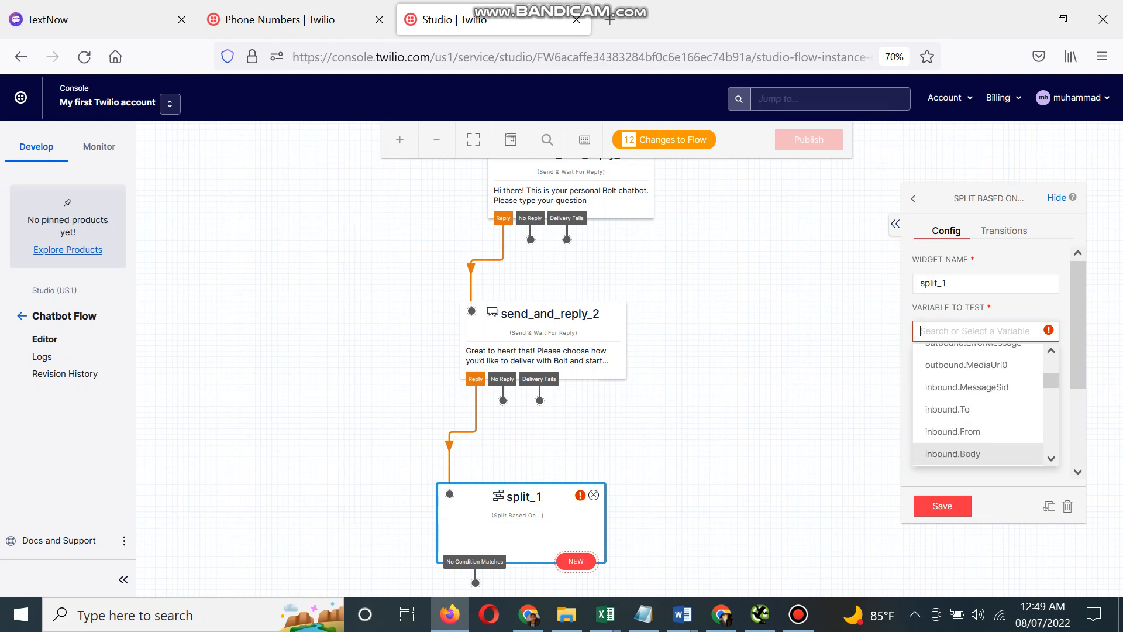
pyautogui.scroll(-3)
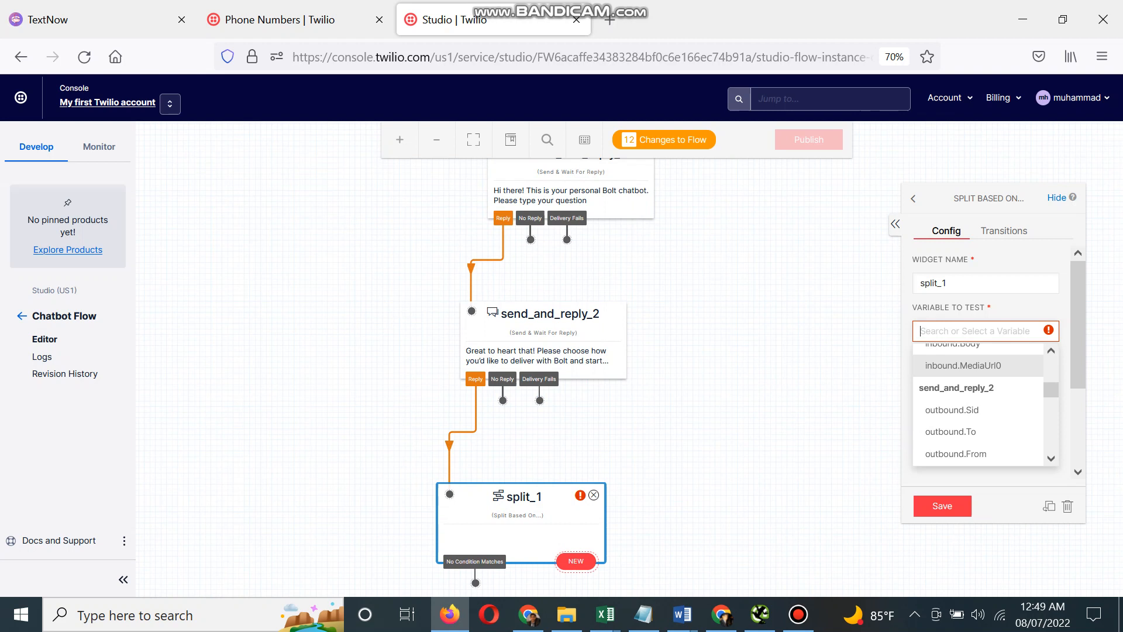
pyautogui.scroll(-3)
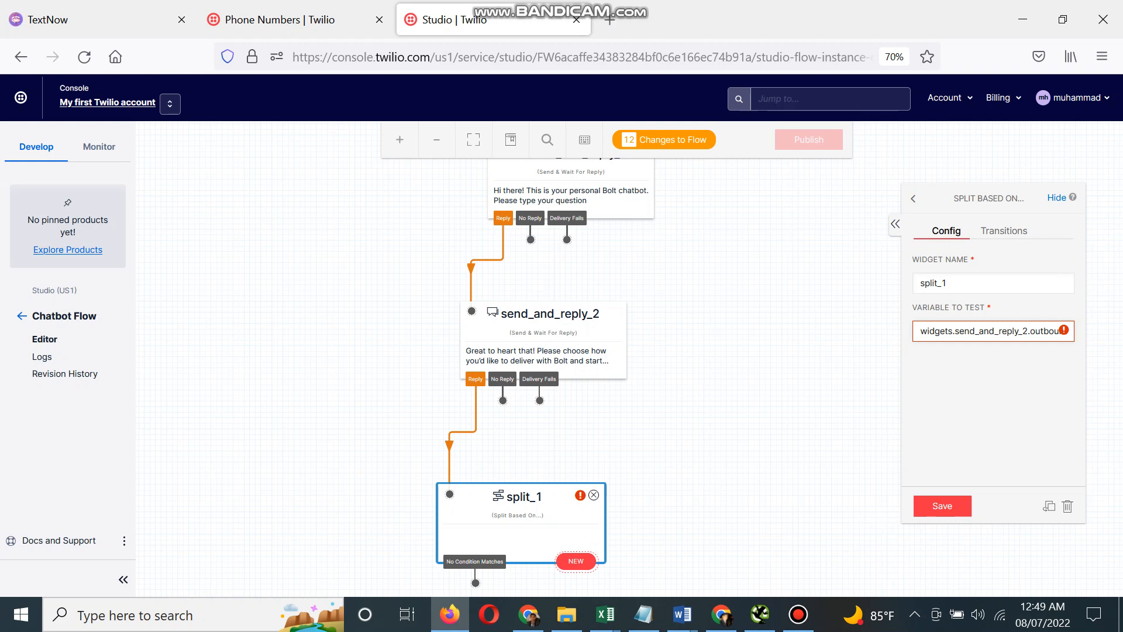
# - Add a split_1 transition condition for a value equal to 1 and save it
pyautogui.click(1004, 230)
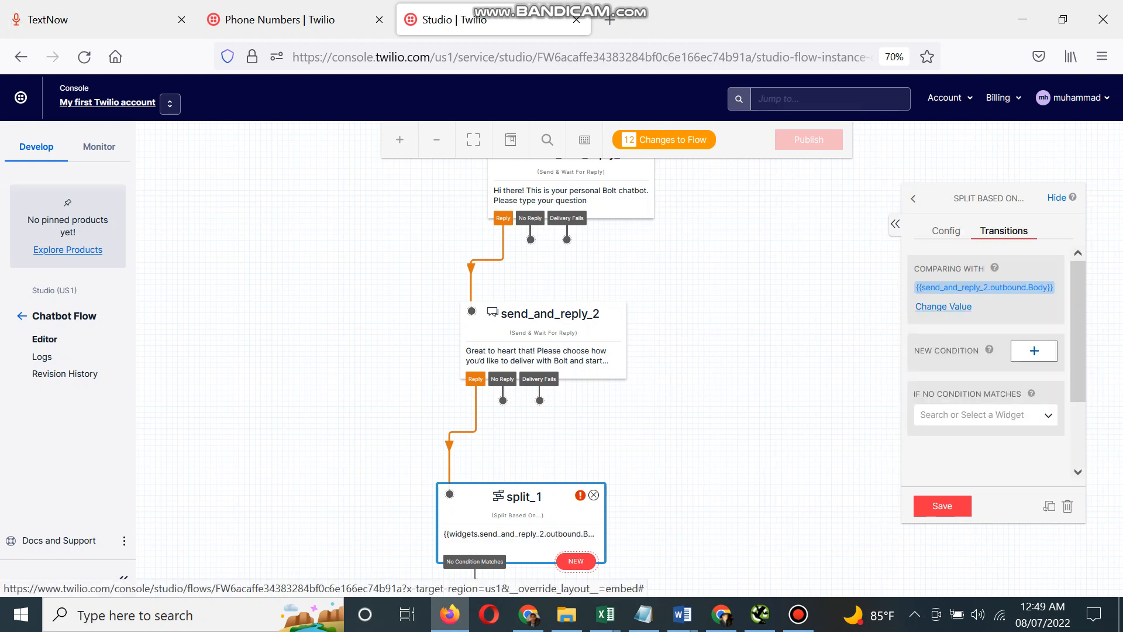
pyautogui.click(1033, 350)
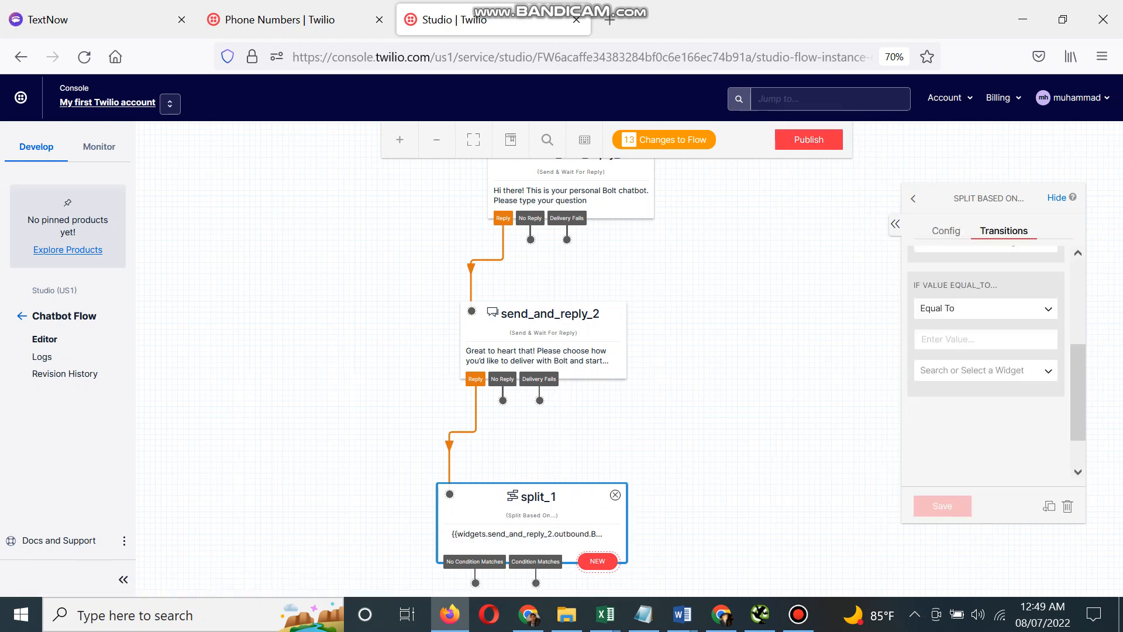
pyautogui.write('3')
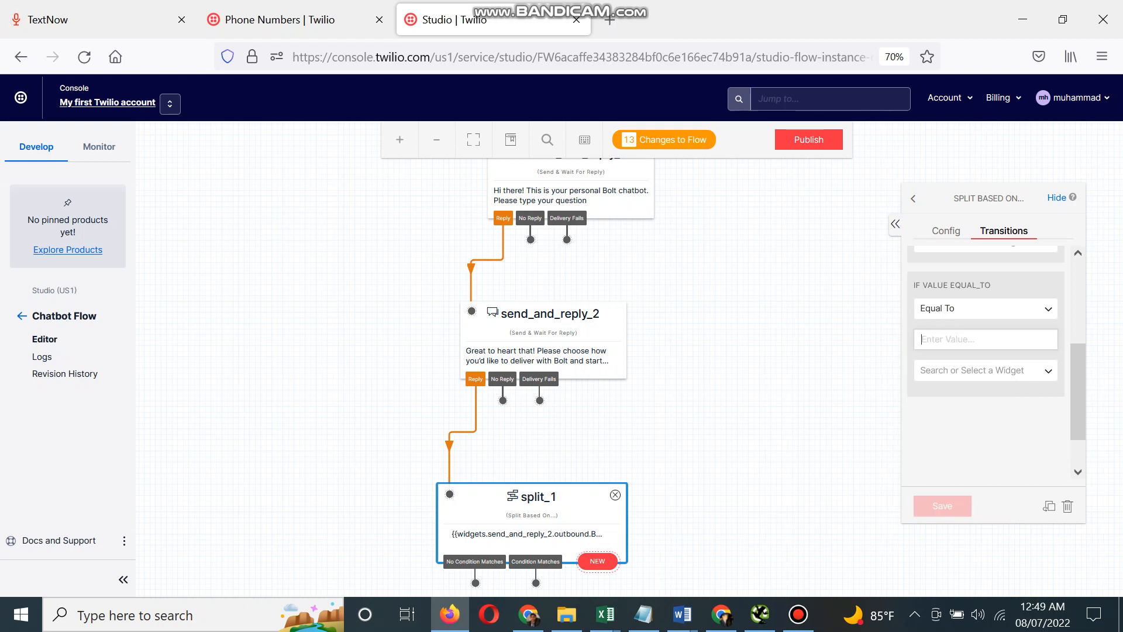
pyautogui.write('1')
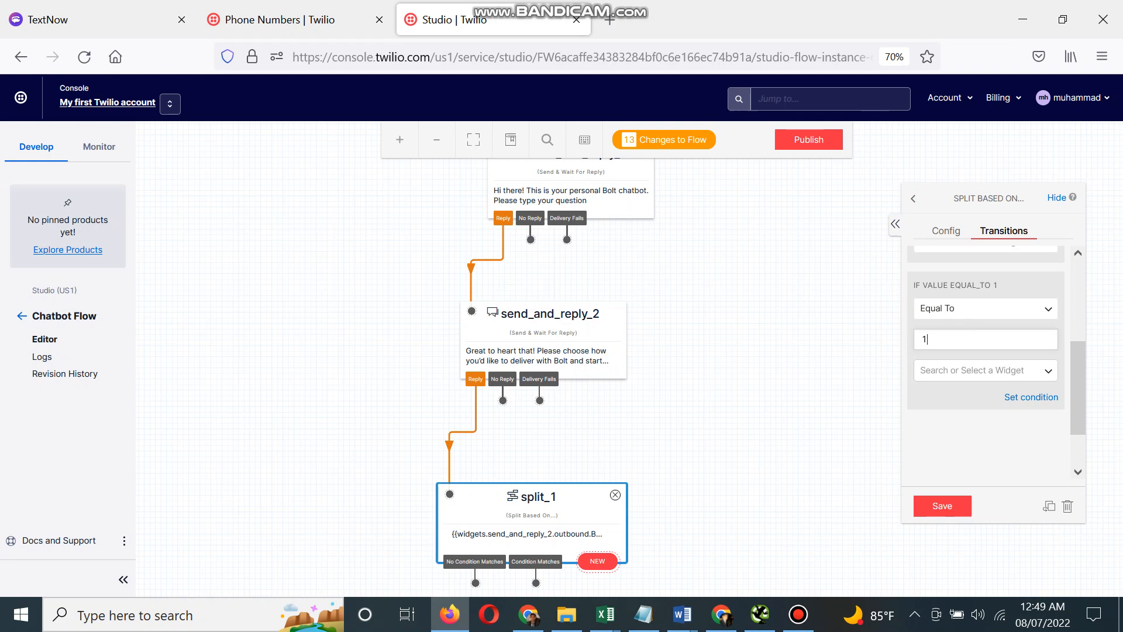
pyautogui.click(941, 506)
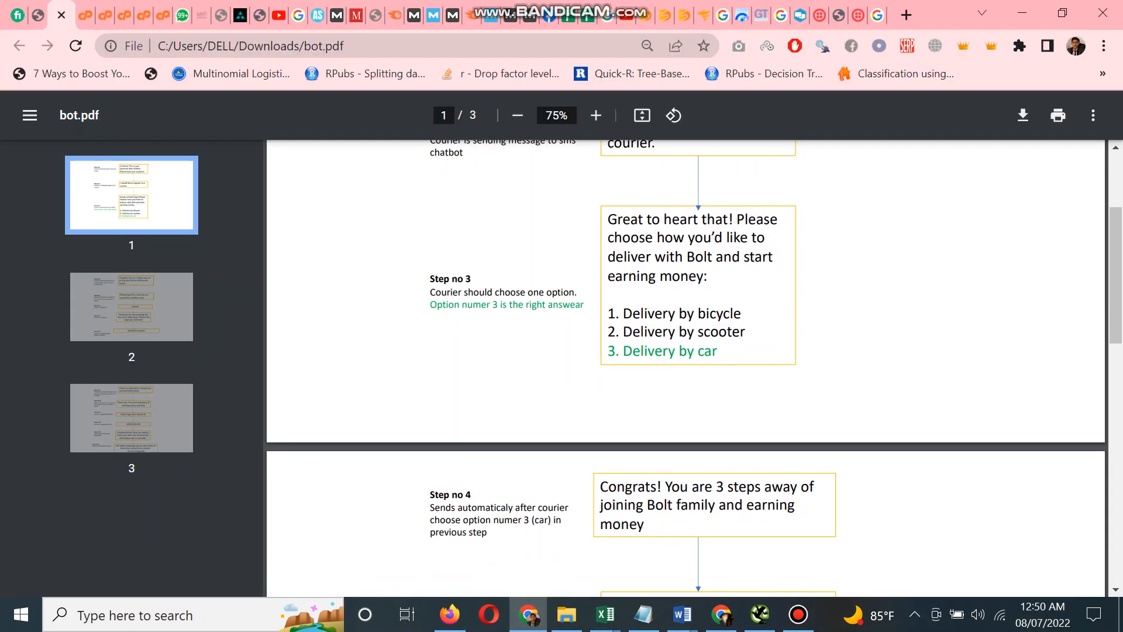
# - Copy the Step 4 'Congrats! You are 3 steps away...' message from bot.pdf
pyautogui.scroll(-3)
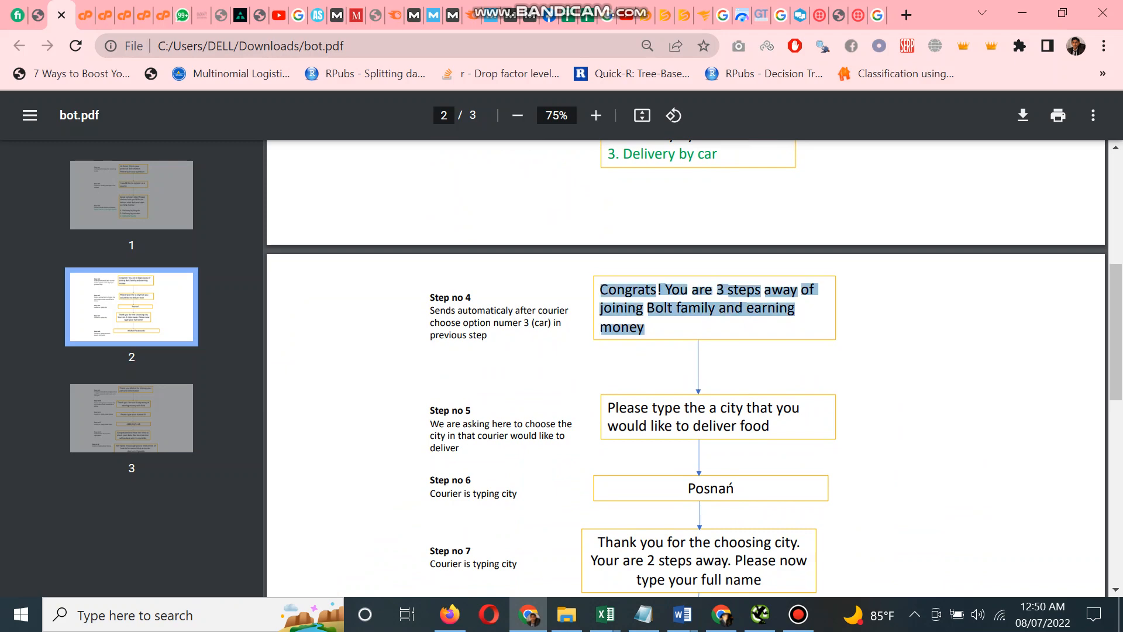
pyautogui.click(603, 615)
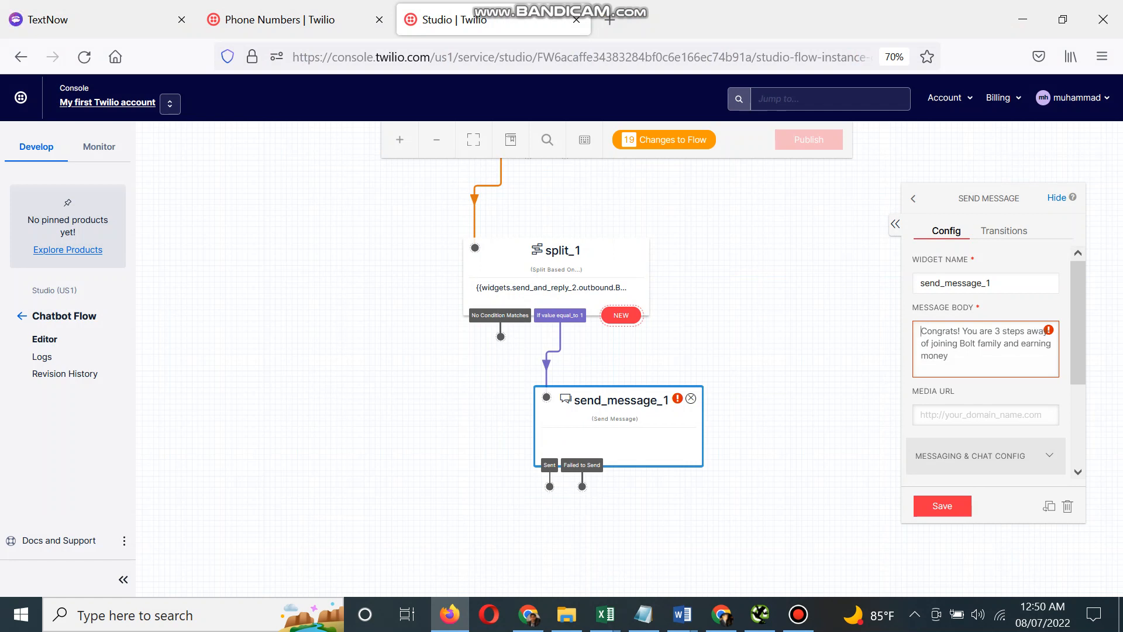
# - Save send_message_1 with the Congrats text and publish the Chatbot Flow
pyautogui.click(941, 505)
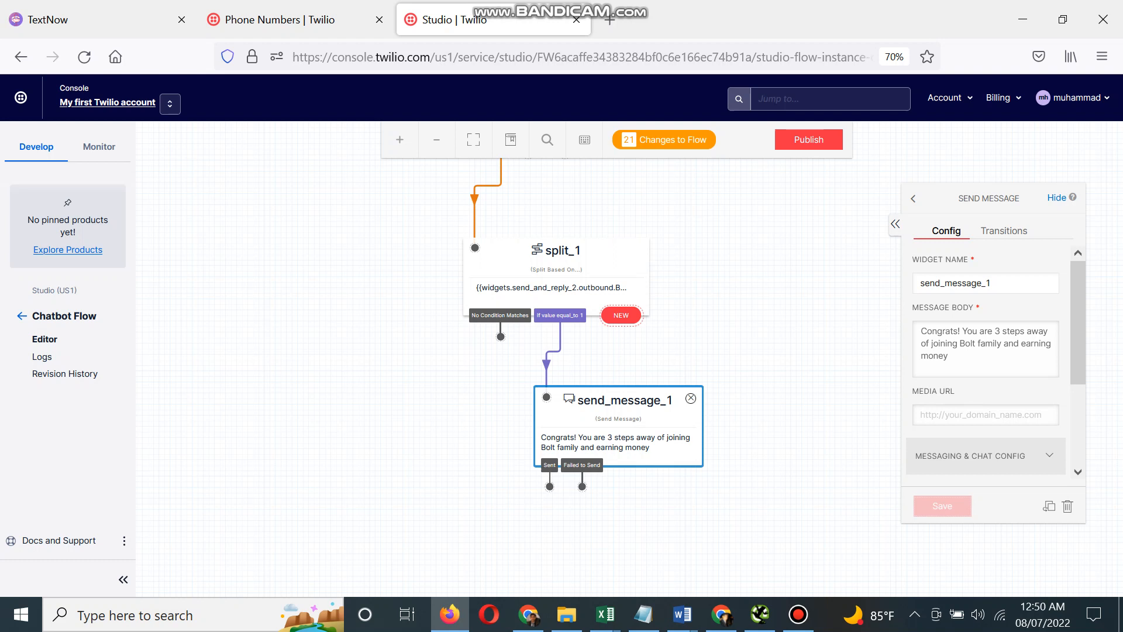
pyautogui.click(808, 139)
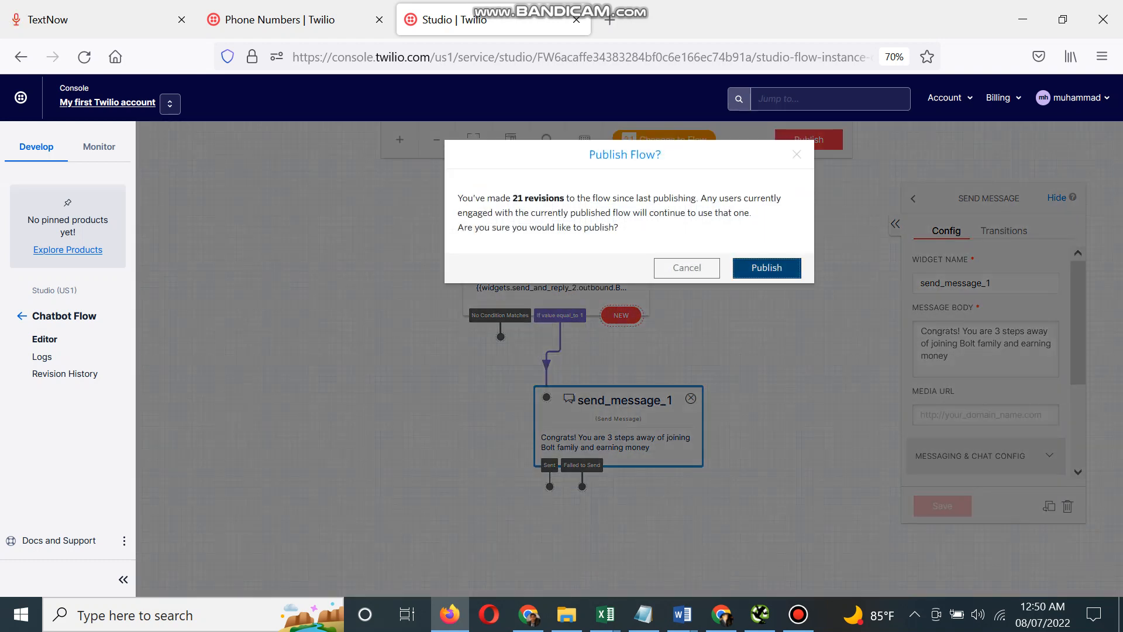
pyautogui.click(765, 266)
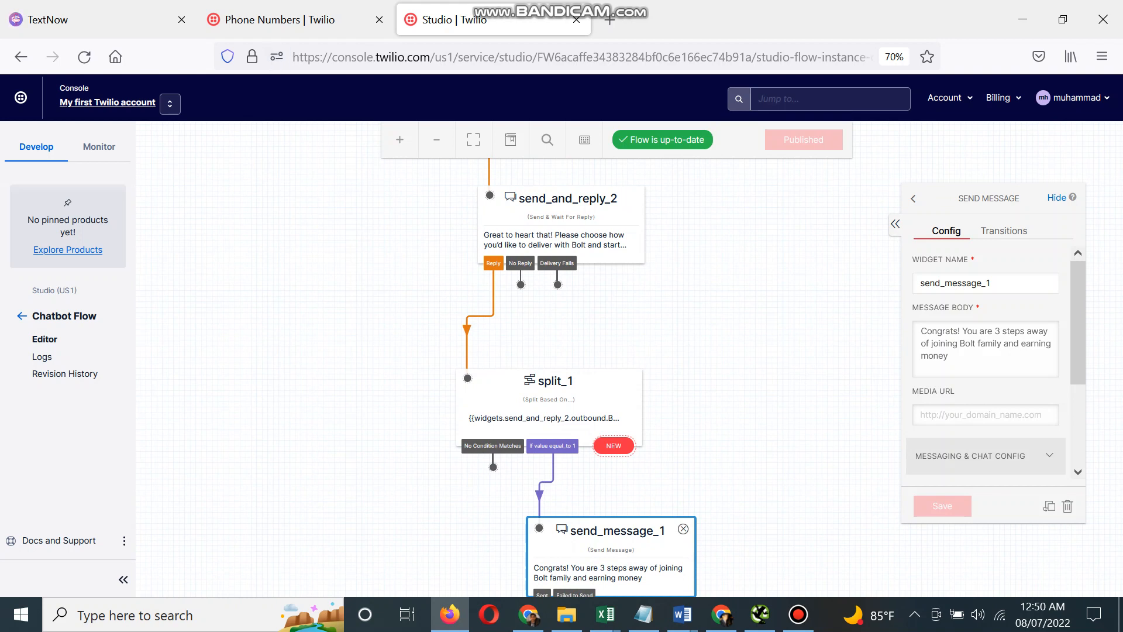
pyautogui.click(279, 20)
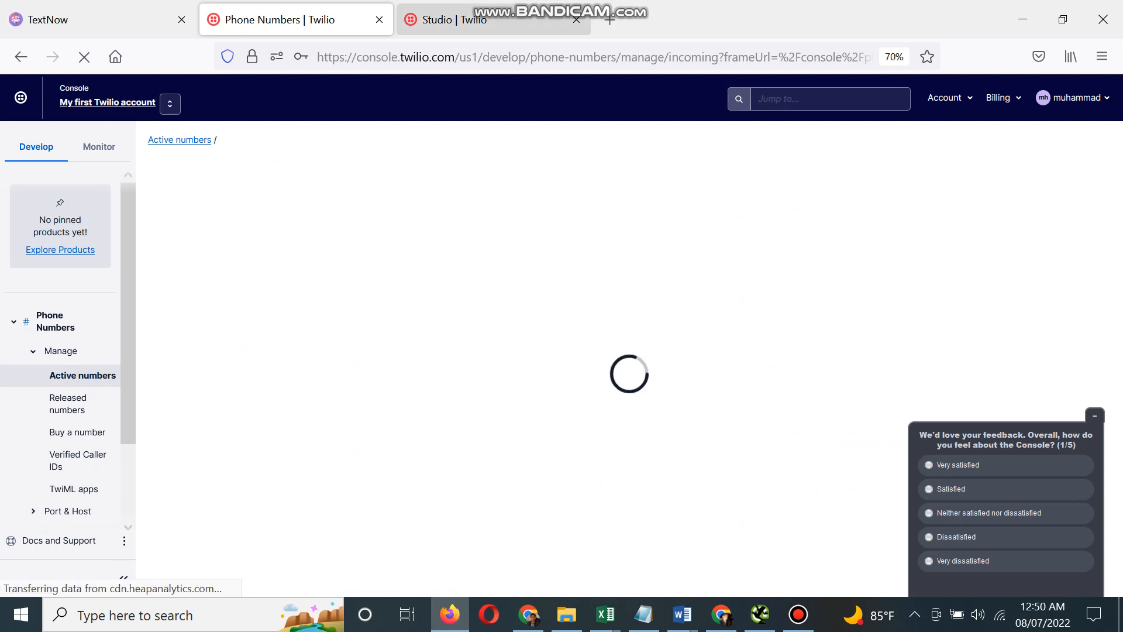
pyautogui.click(459, 20)
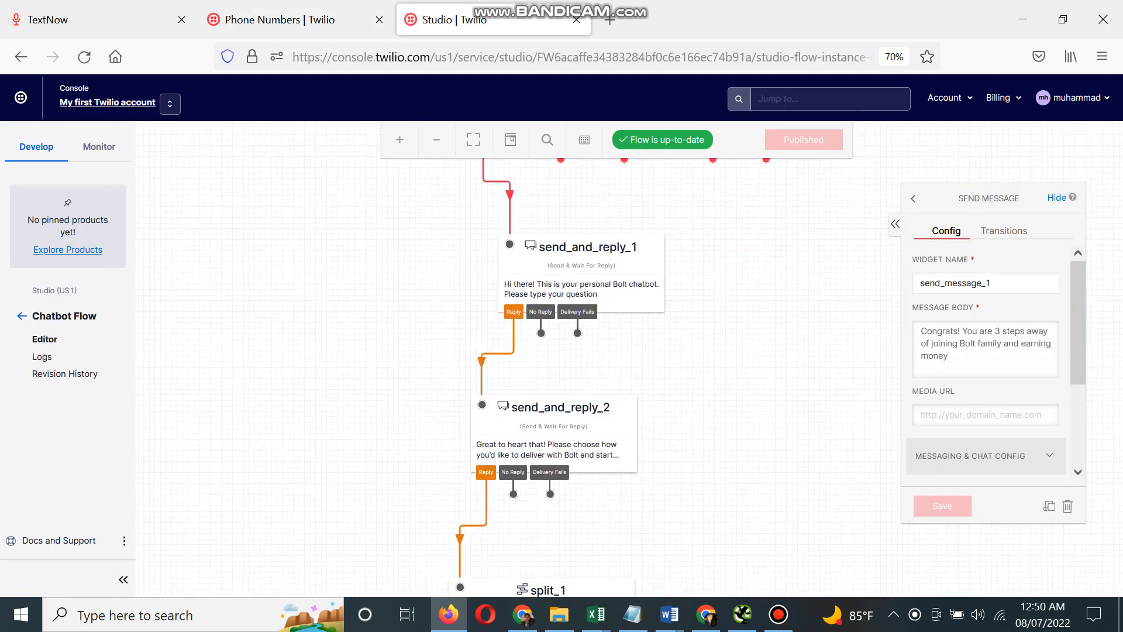
pyautogui.click(273, 19)
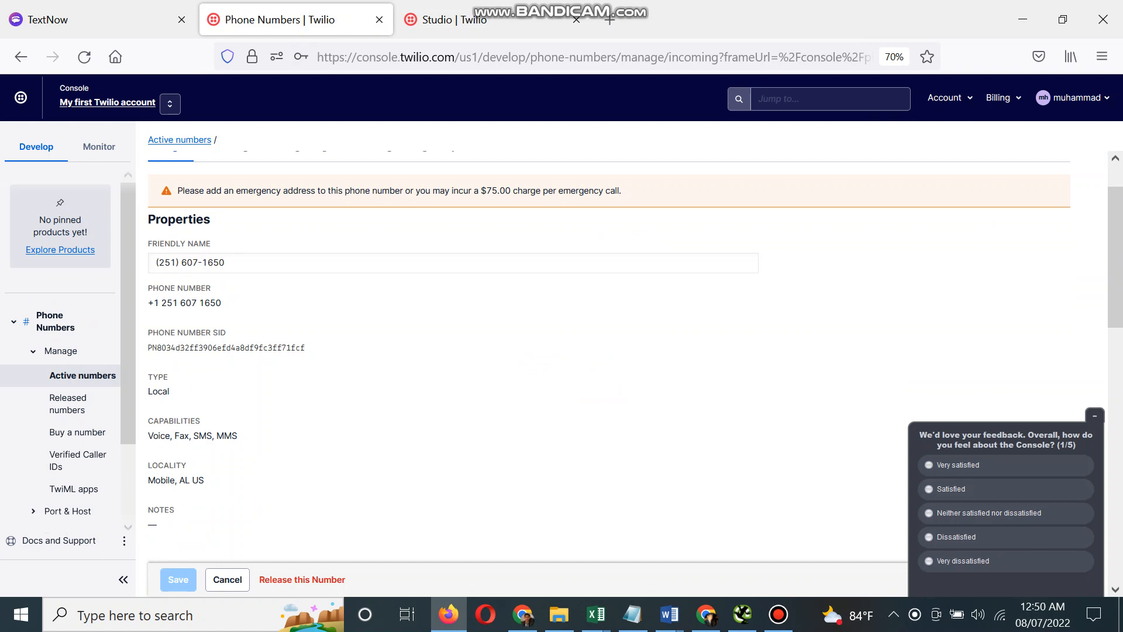
pyautogui.scroll(-3)
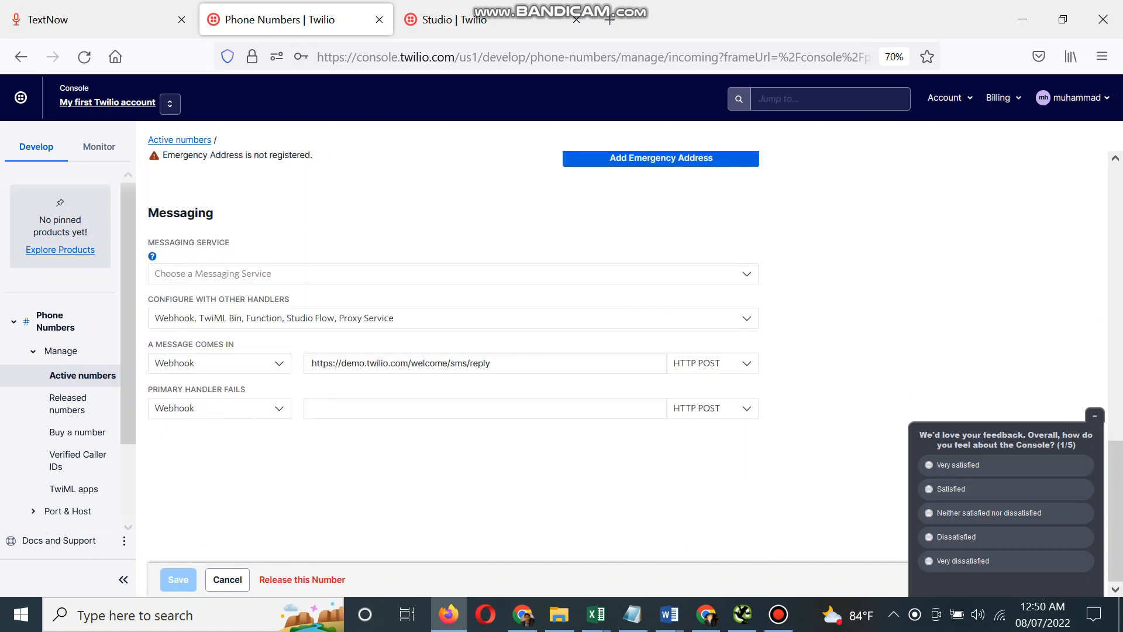
pyautogui.click(219, 363)
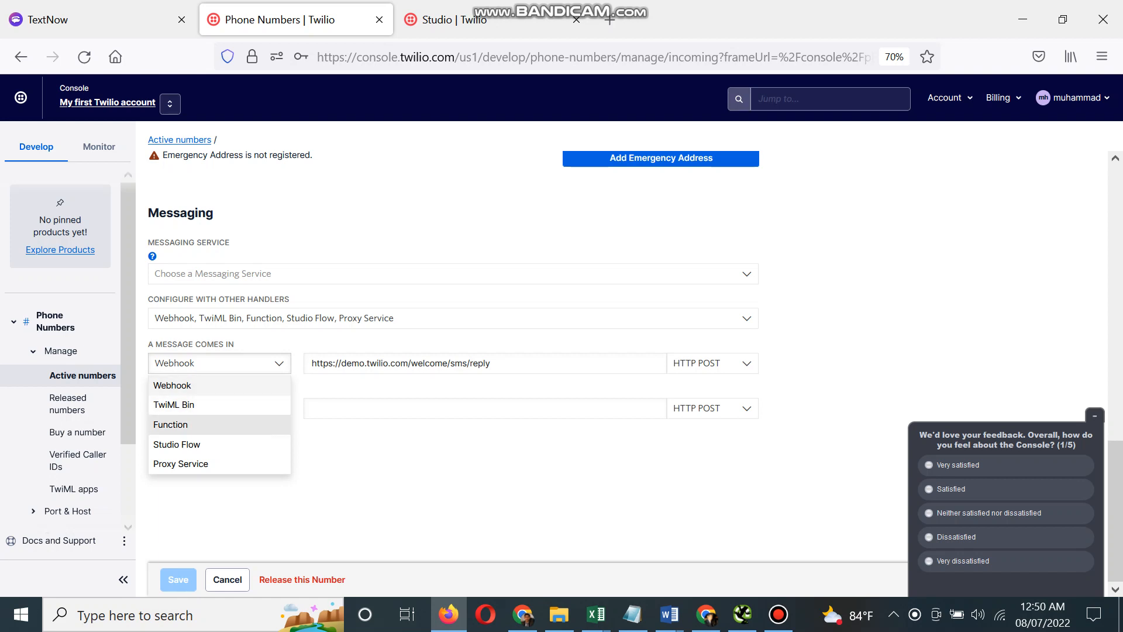
pyautogui.click(177, 445)
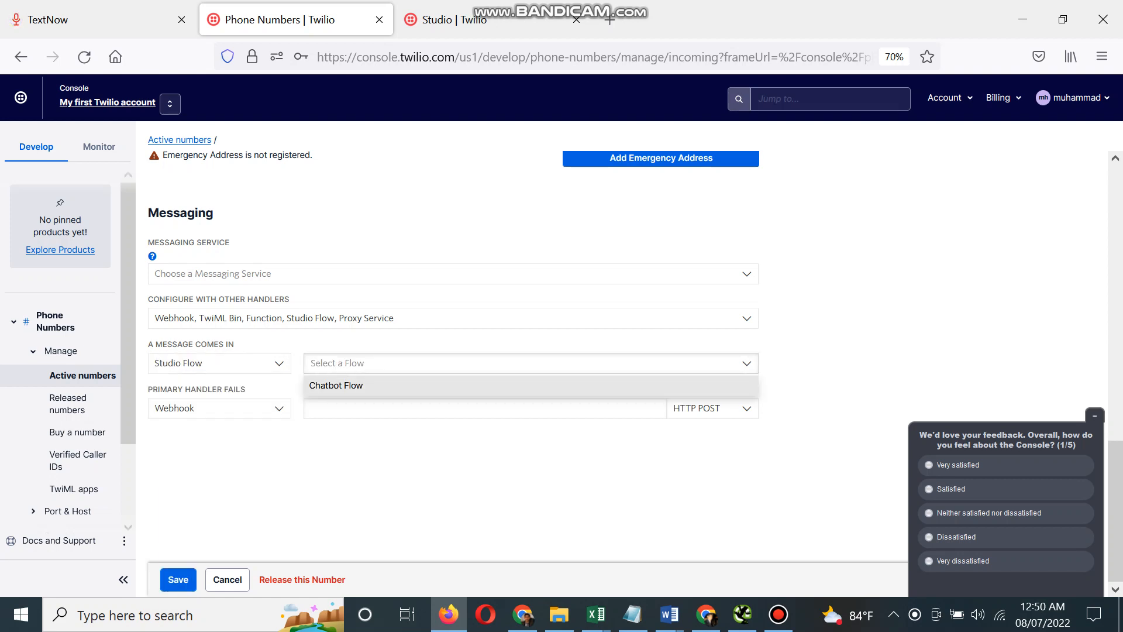
pyautogui.click(336, 385)
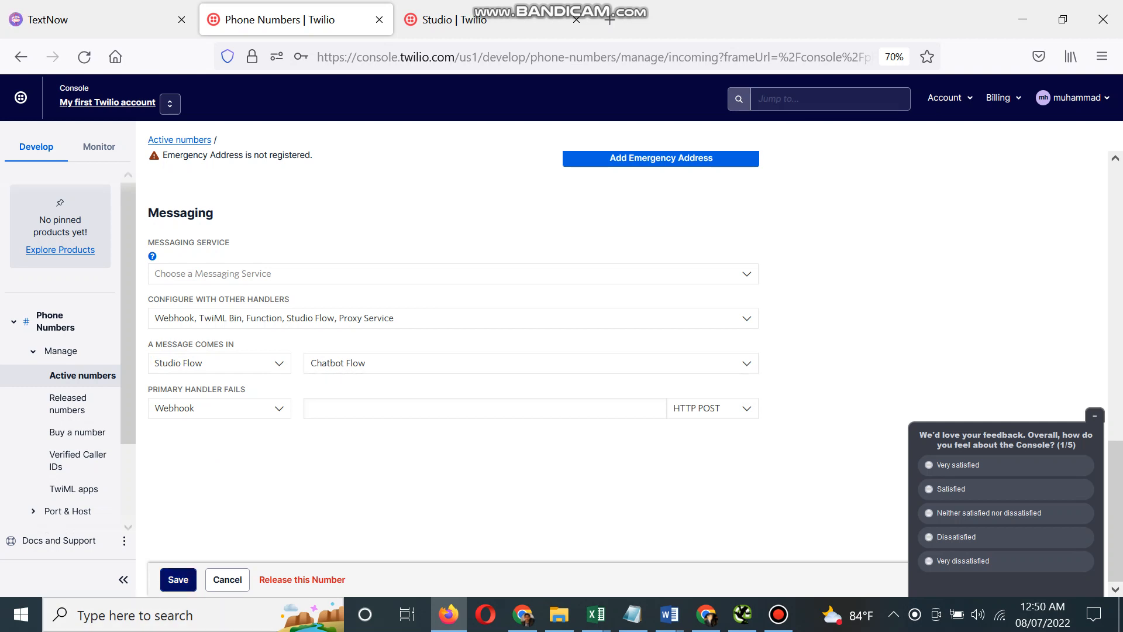
# - Save the phone number configuration and switch to TextNow messaging
pyautogui.click(177, 579)
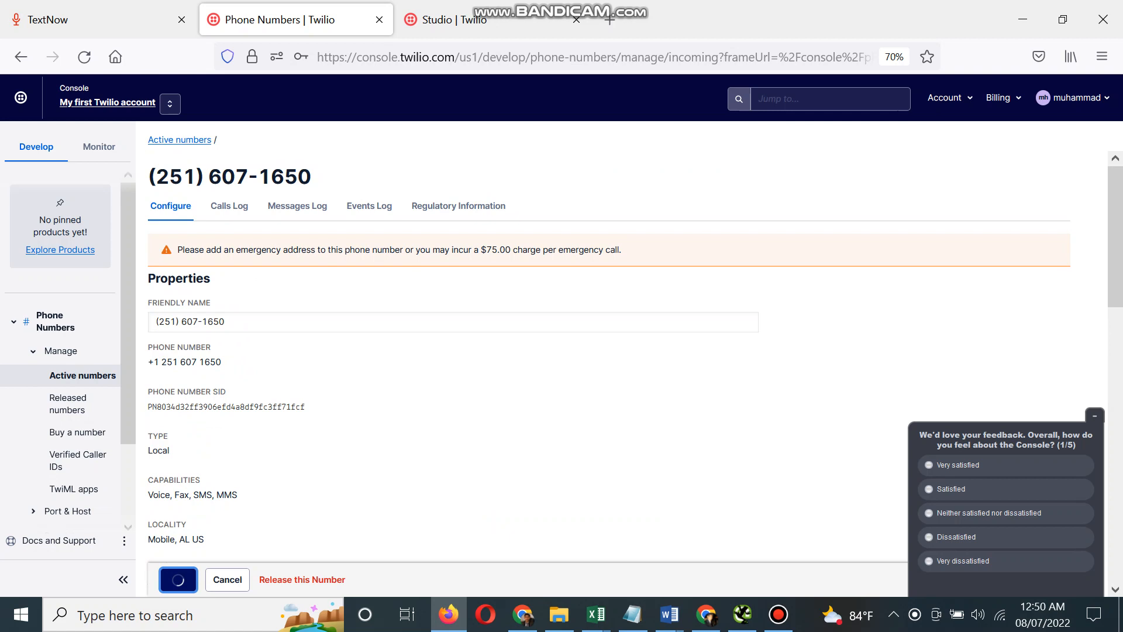
pyautogui.click(178, 579)
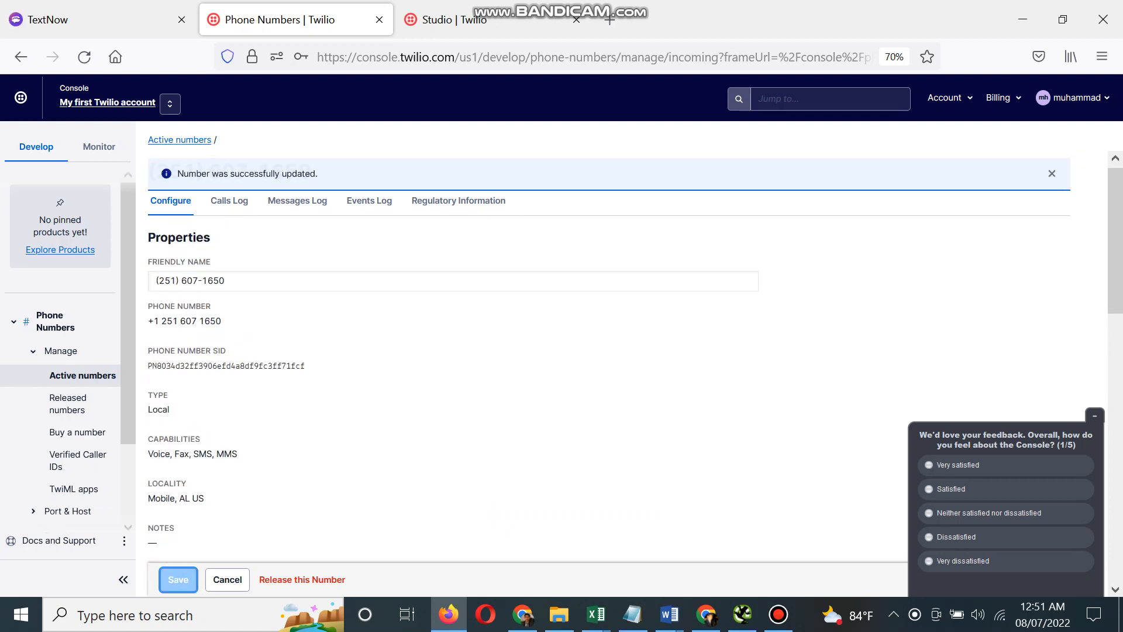
pyautogui.doubleClick(183, 320)
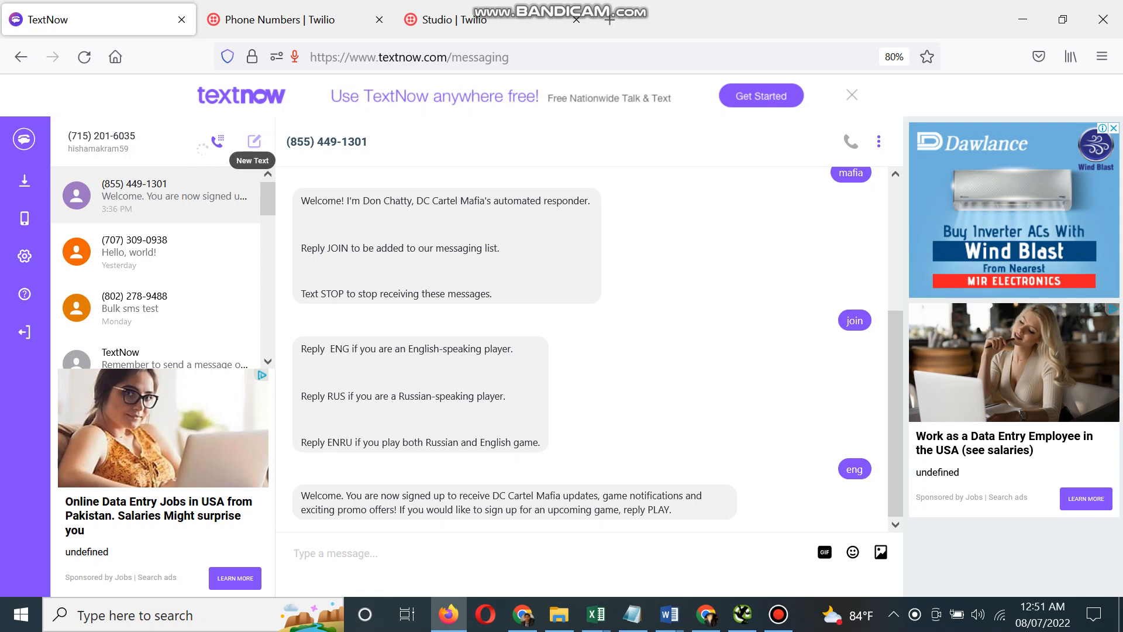
# - Start a new TextNow conversation and text 'hi' to the Twilio number
pyautogui.click(254, 140)
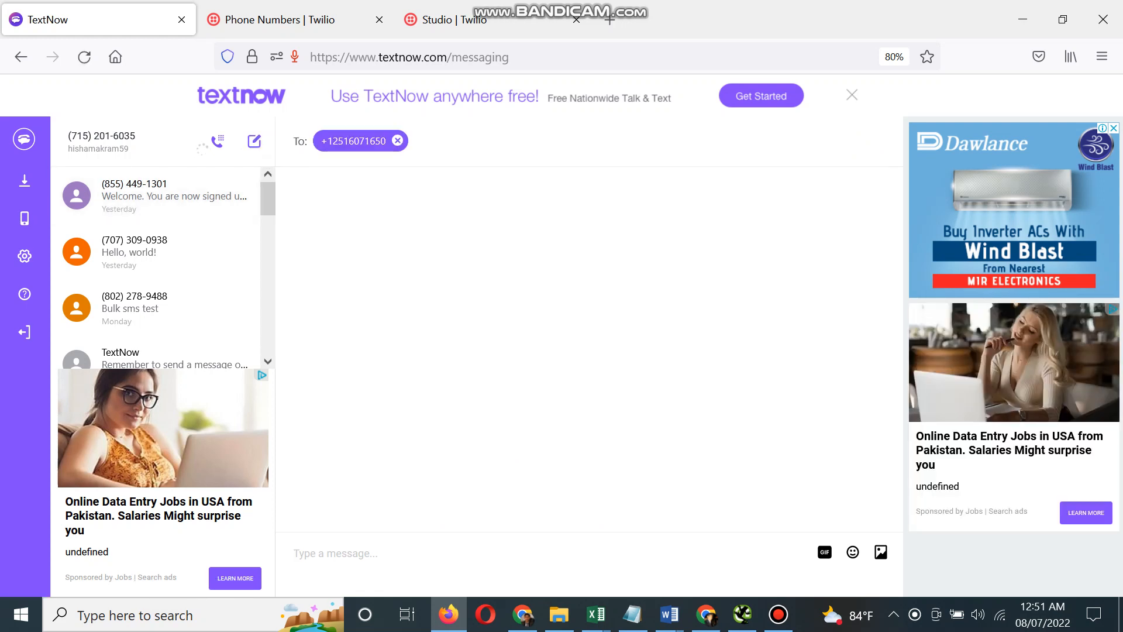
pyautogui.write('h')
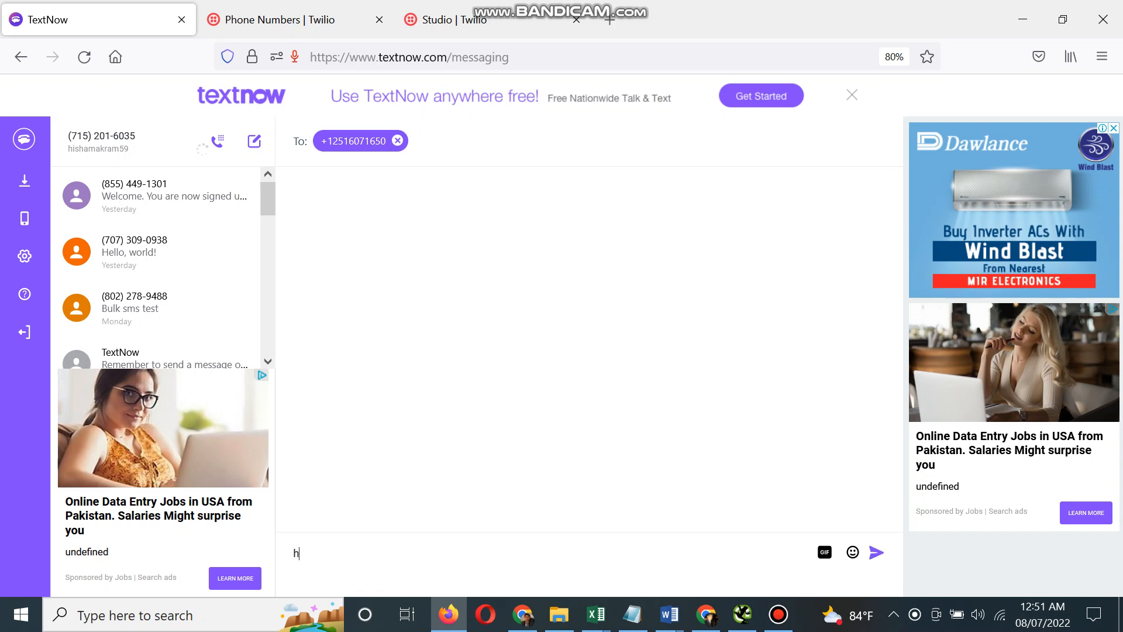
pyautogui.click(875, 551)
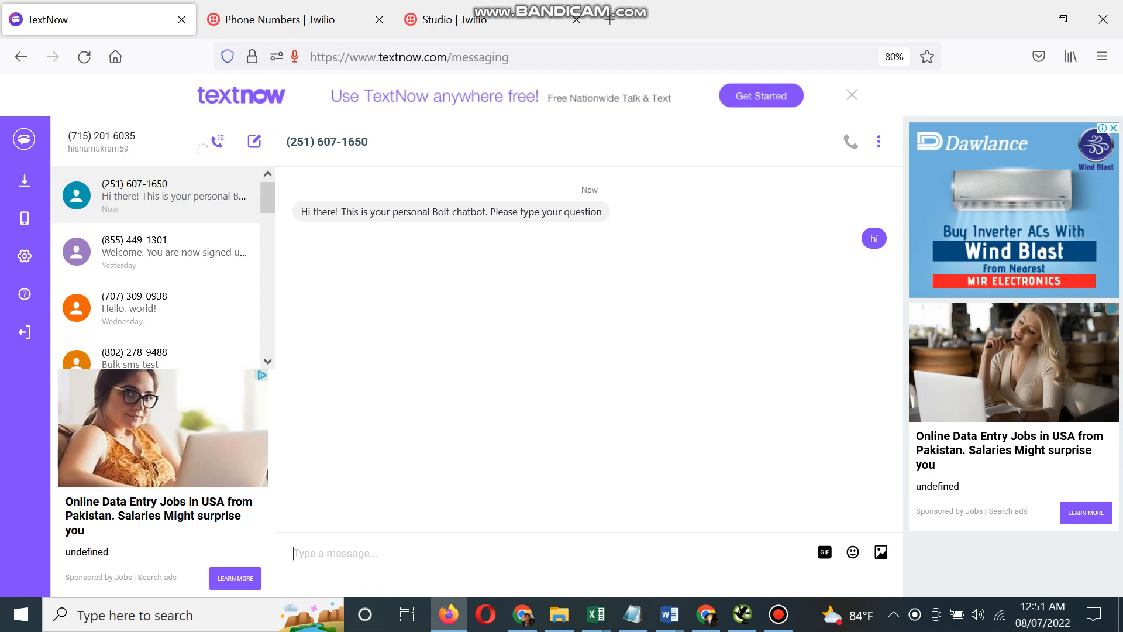
# - Send 'i want to register as a courier' and reply 1 to the delivery options
pyautogui.write('i want to reg')
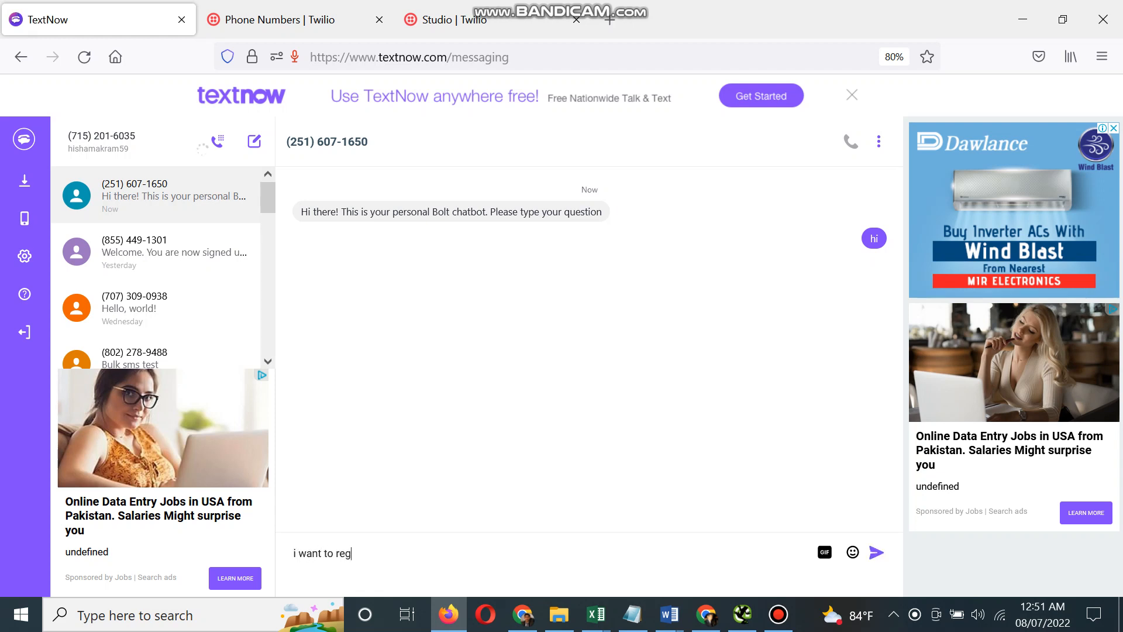
pyautogui.write('ister as a cour')
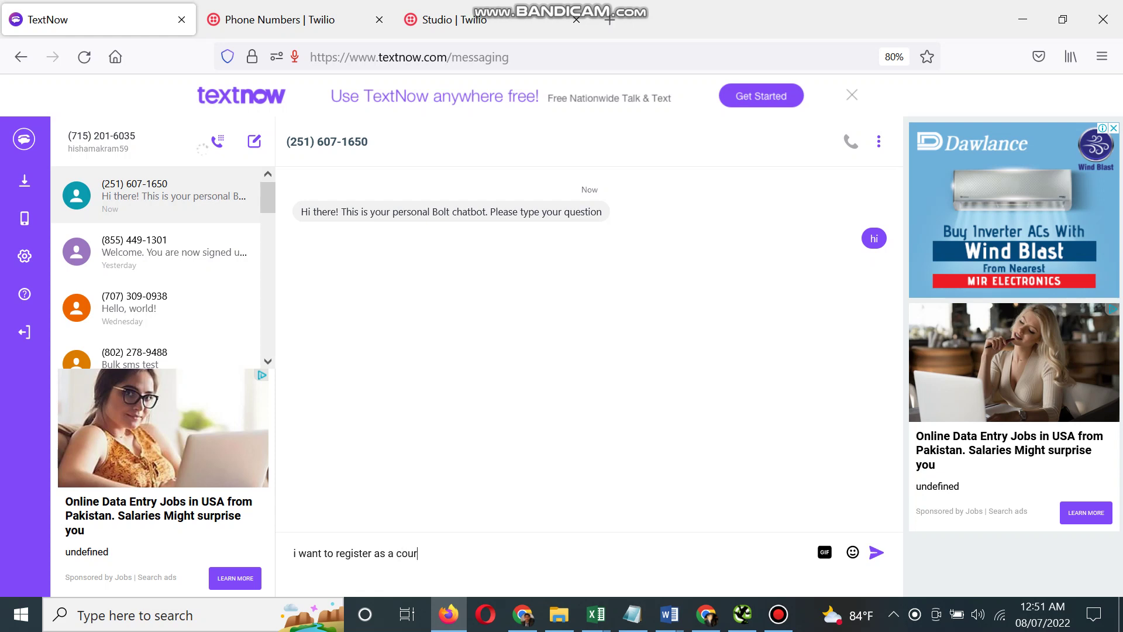
pyautogui.click(875, 551)
pyautogui.write('1')
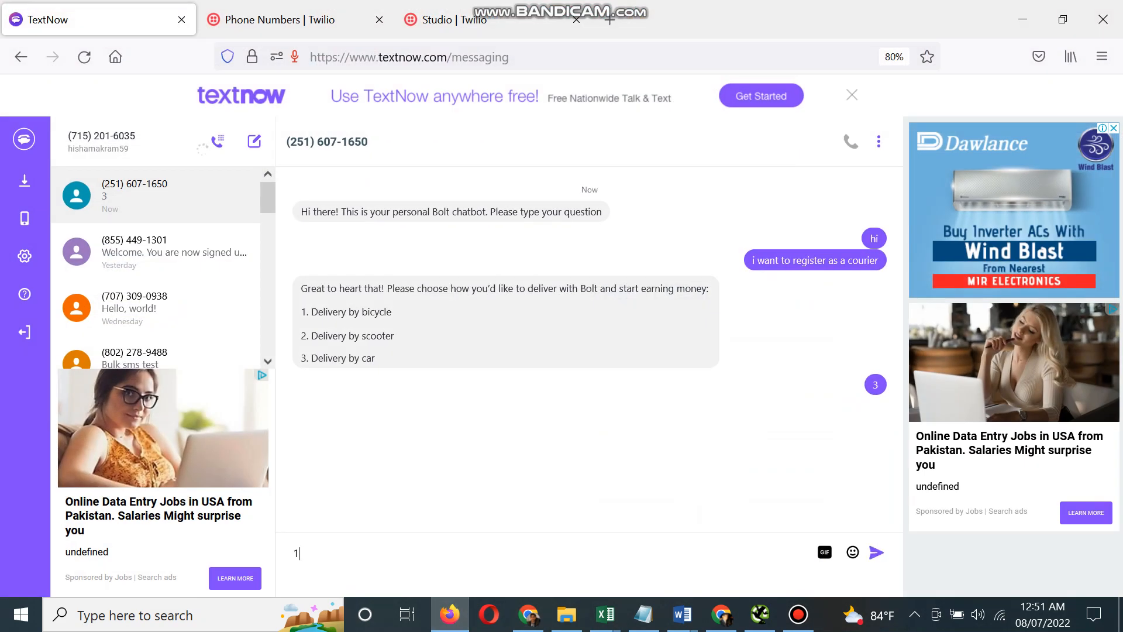
pyautogui.click(875, 551)
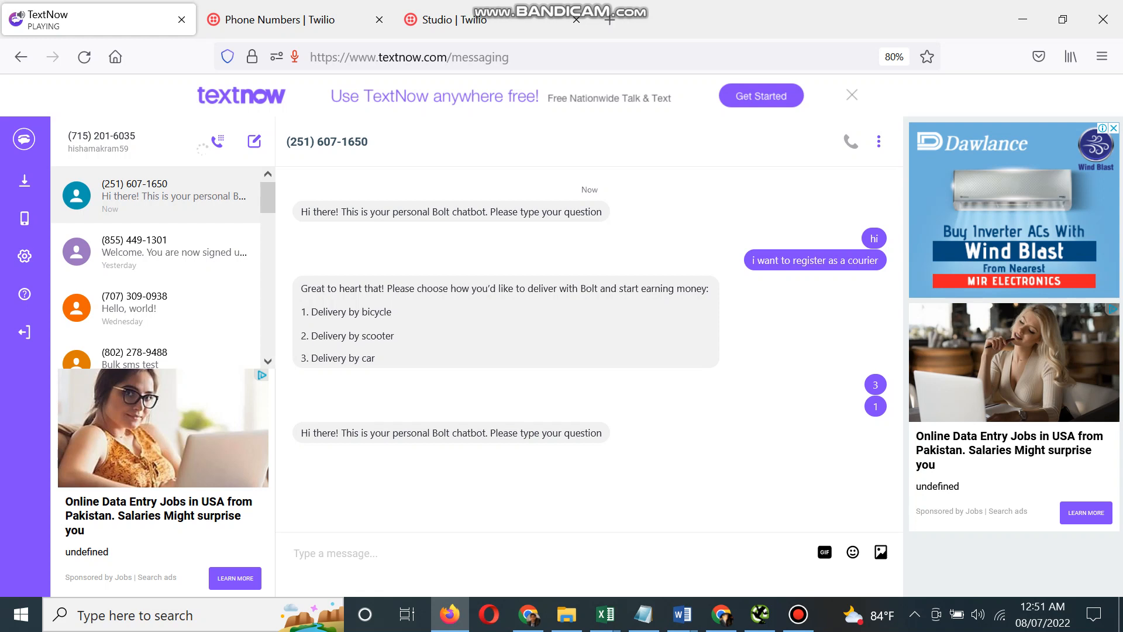
# - Resend the registration request, check the bot's replies, and return to the Chatbot Flow editor
pyautogui.write('i want to regis')
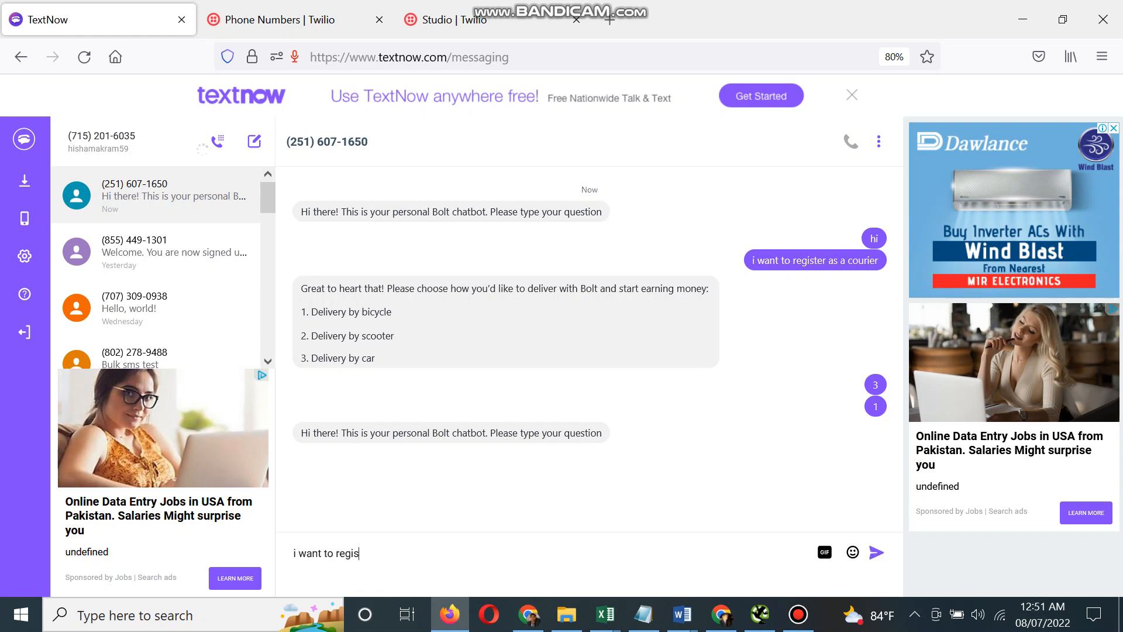
pyautogui.click(875, 552)
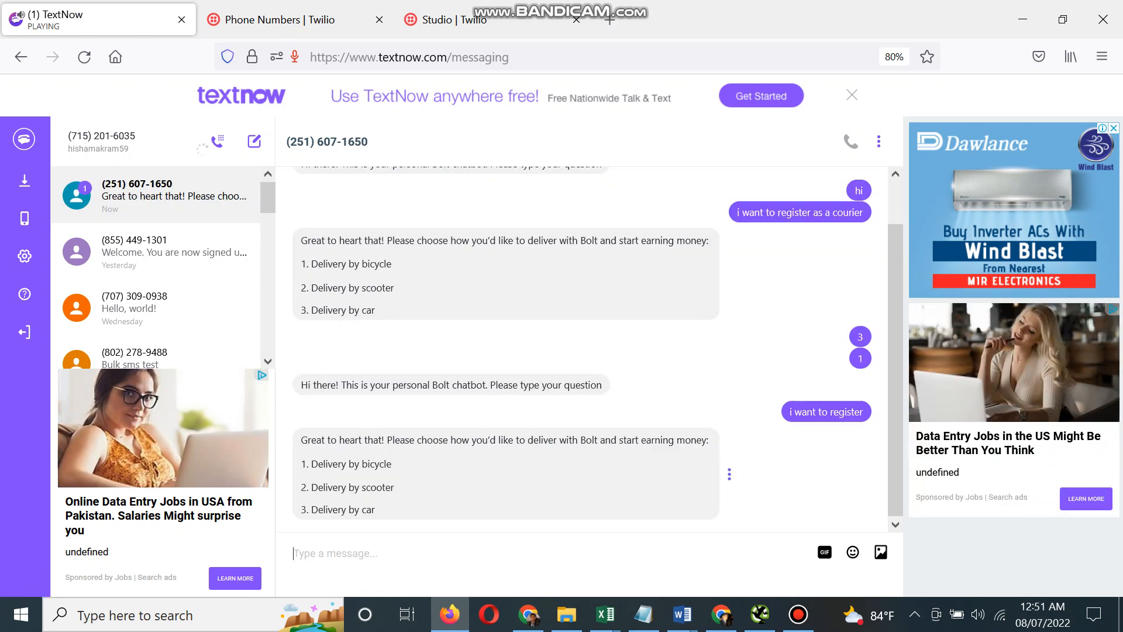
pyautogui.scroll(-3)
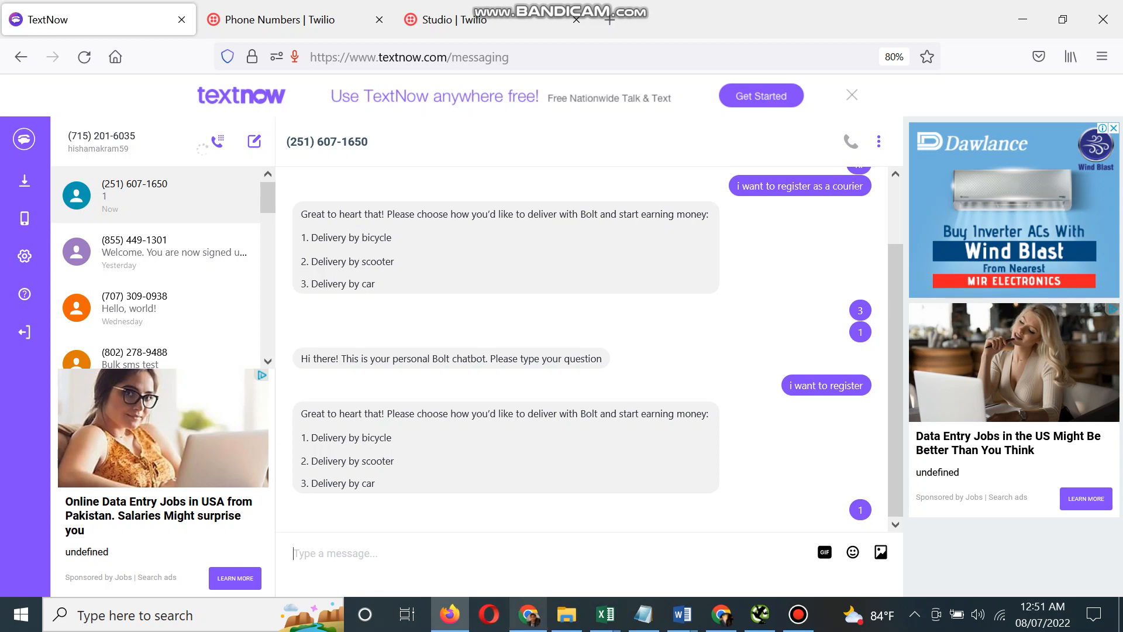
pyautogui.click(493, 20)
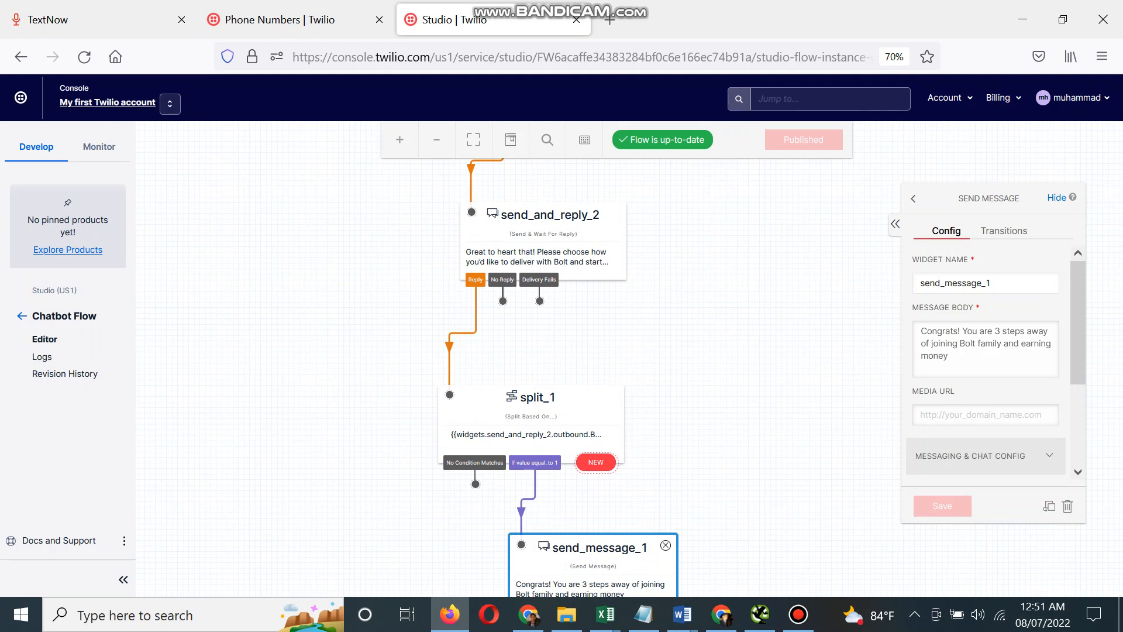
# - Set split_1's Variable to Test to widgets.send_and_reply_2.inbound.Body and publish the flow
pyautogui.click(531, 397)
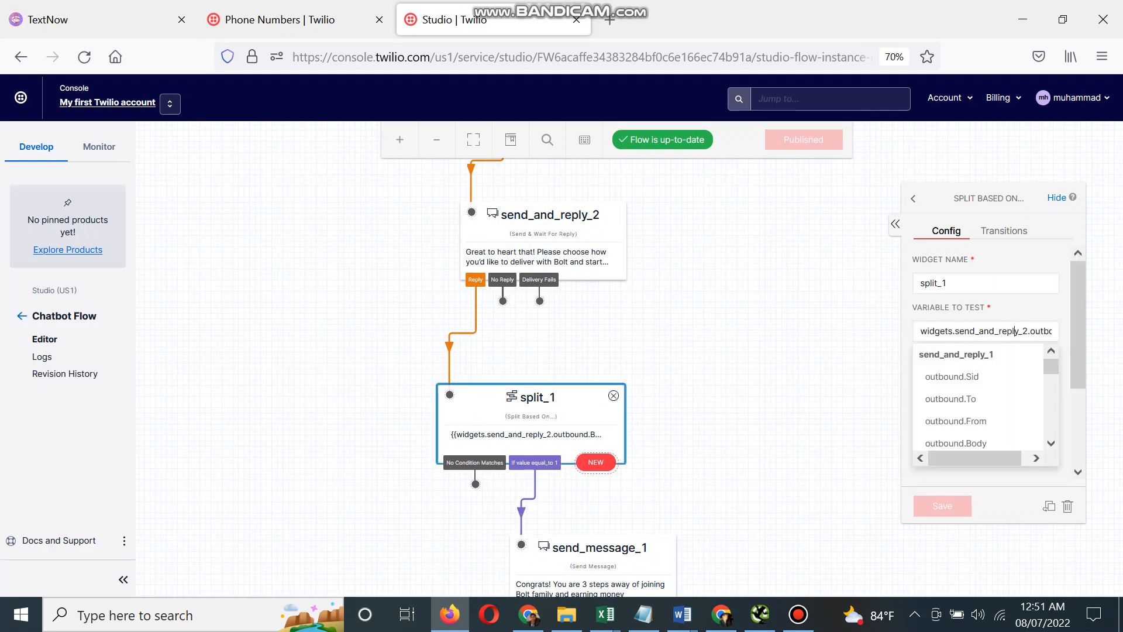
pyautogui.scroll(-3)
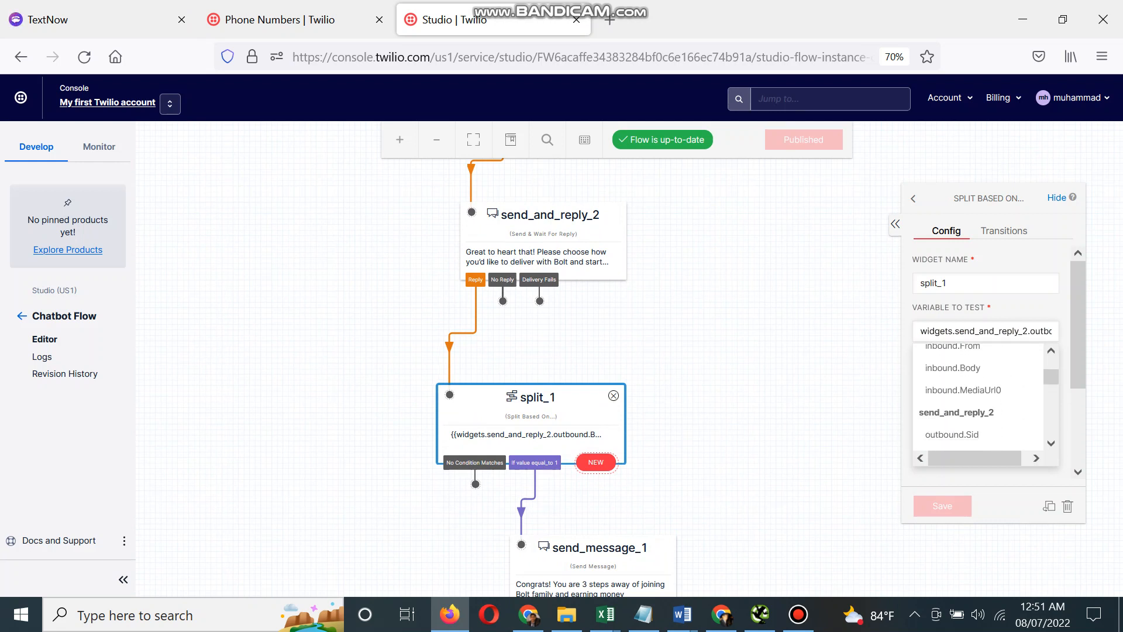
pyautogui.scroll(-3)
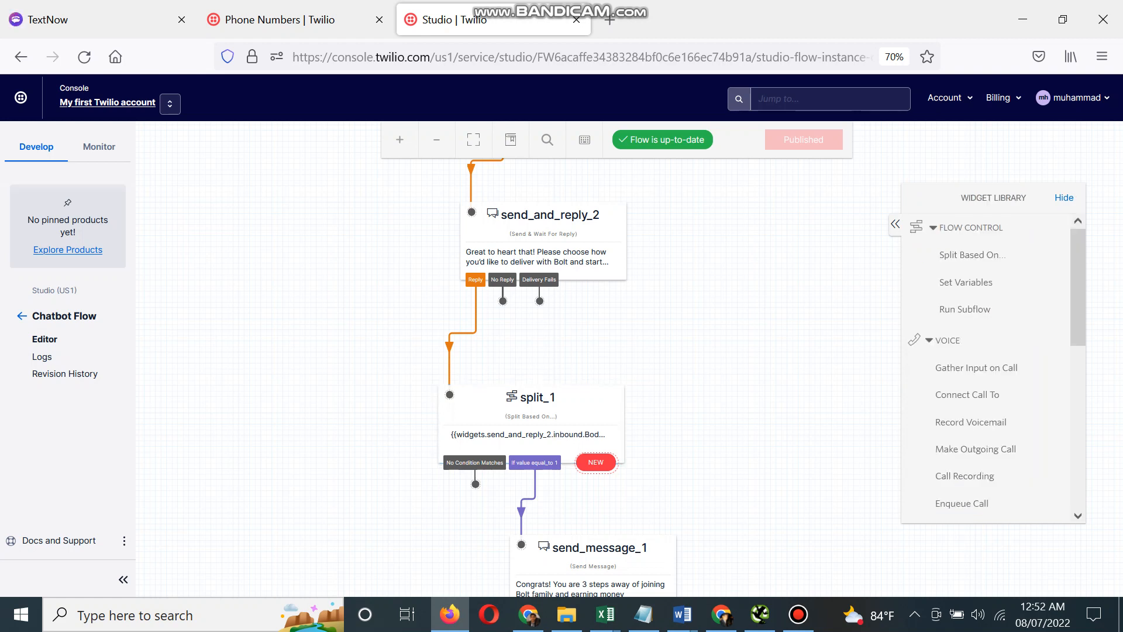
pyautogui.click(802, 140)
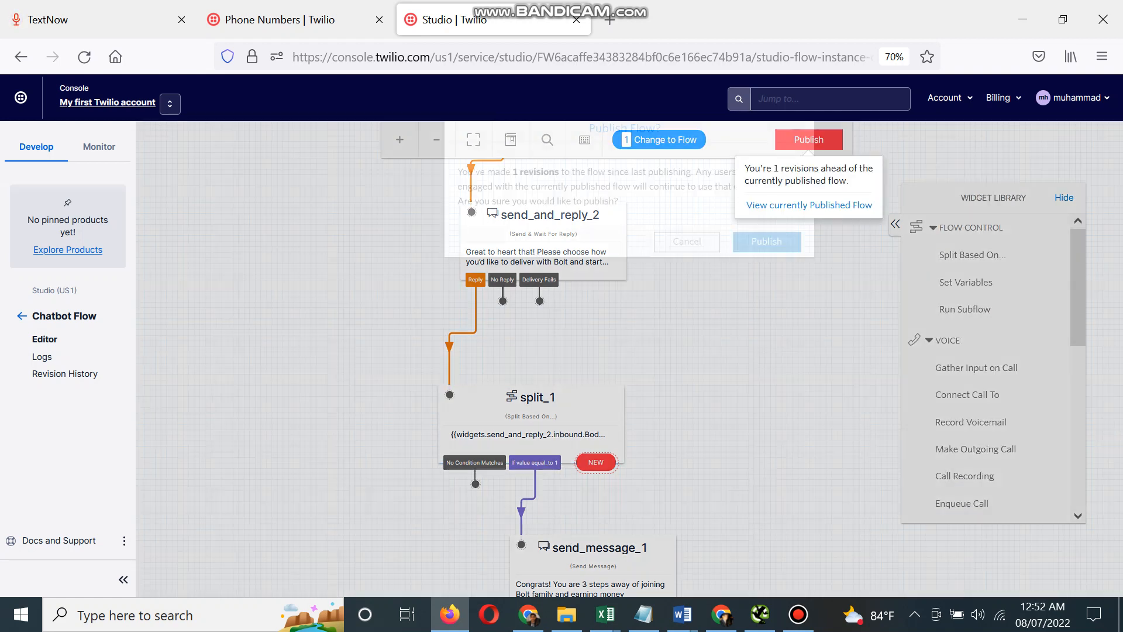
pyautogui.click(765, 241)
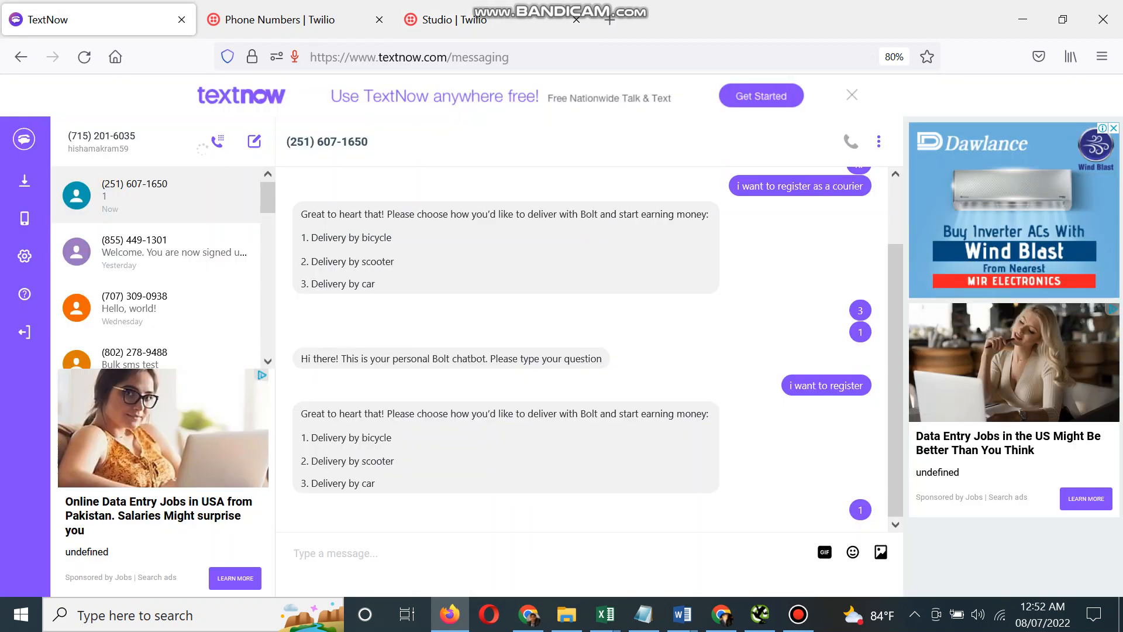
# - Text 'i want to register' then 1, confirm the Congrats reply, and return to Studio
pyautogui.click(493, 20)
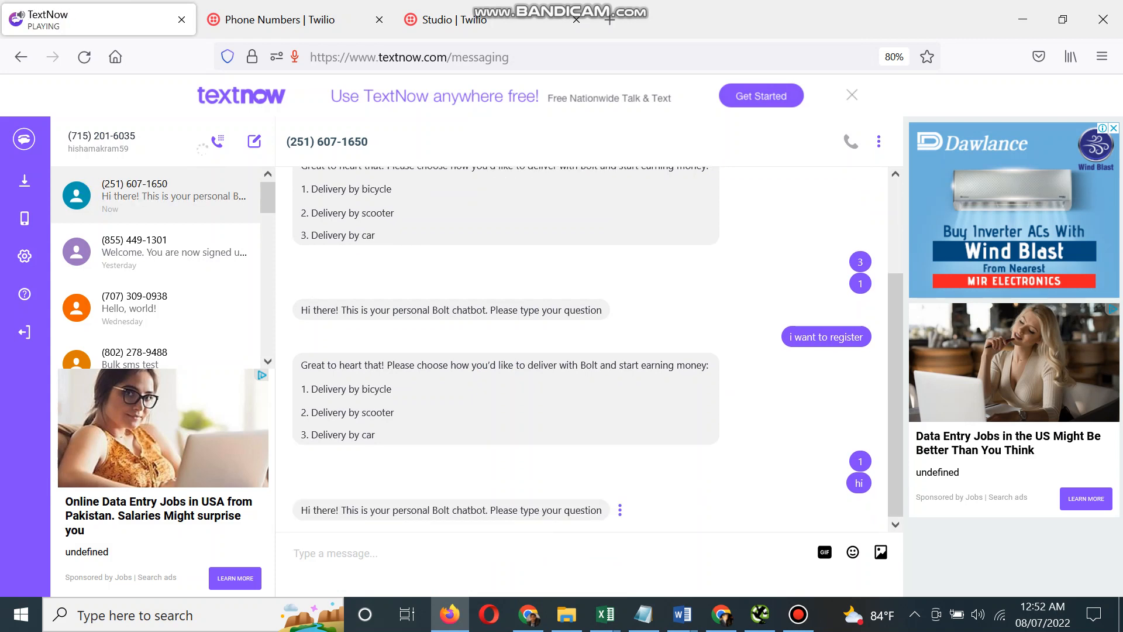
pyautogui.write('i want to re')
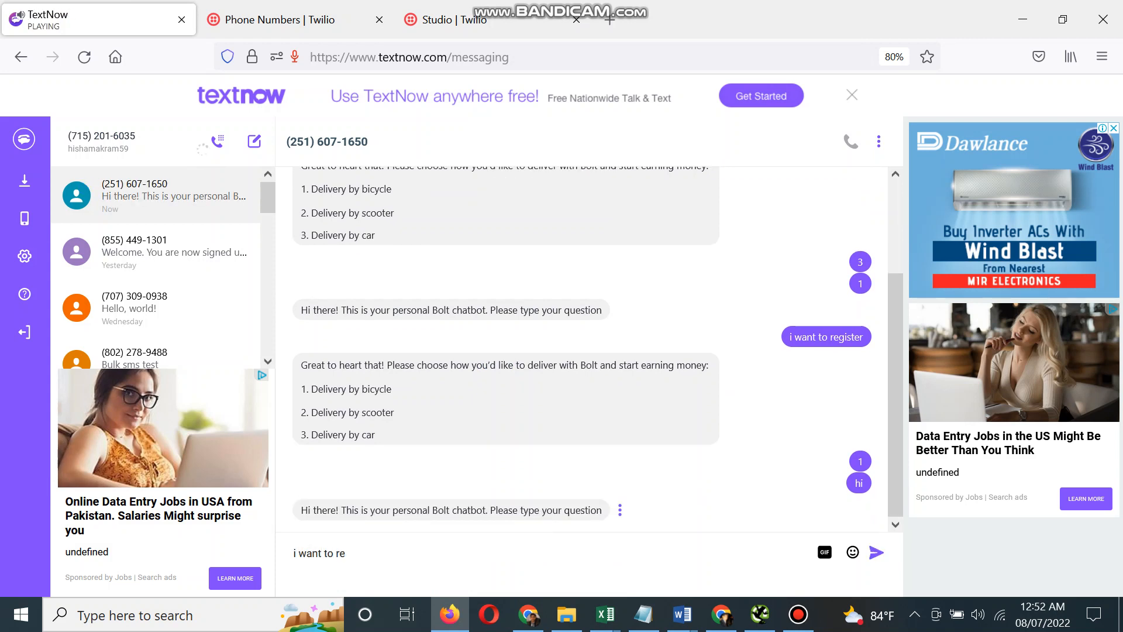
pyautogui.click(875, 552)
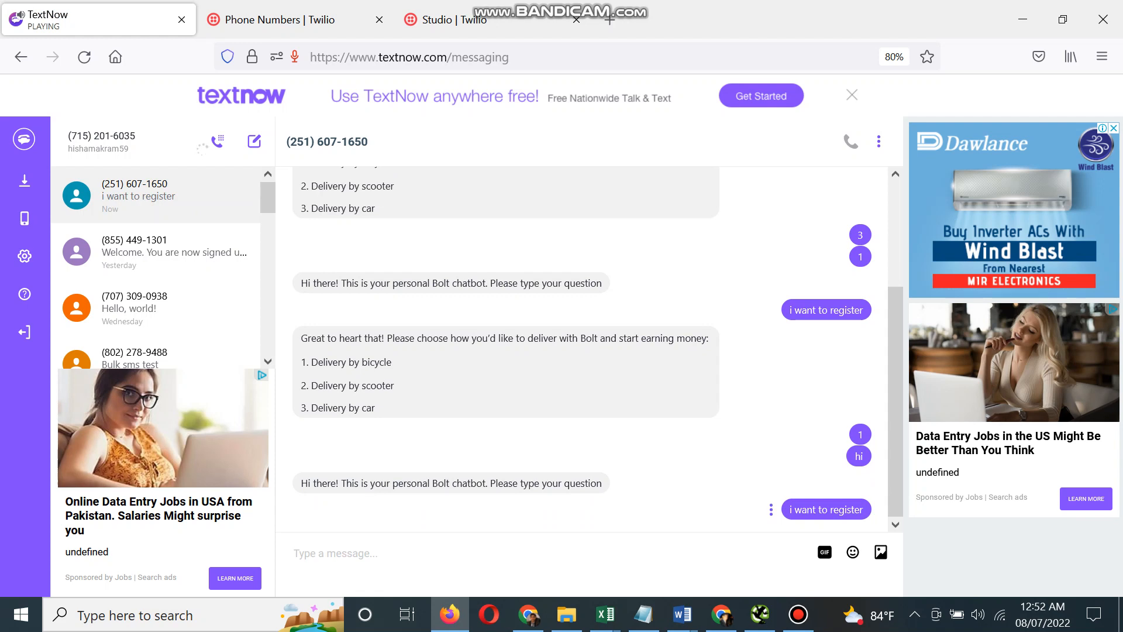
pyautogui.scroll(-3)
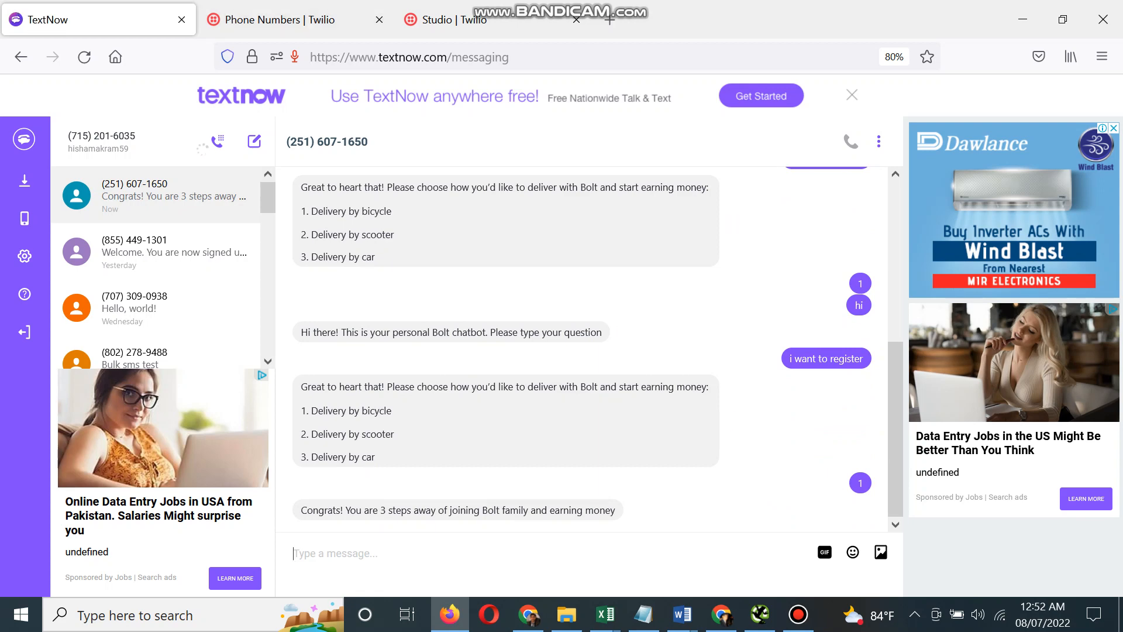
pyautogui.click(449, 19)
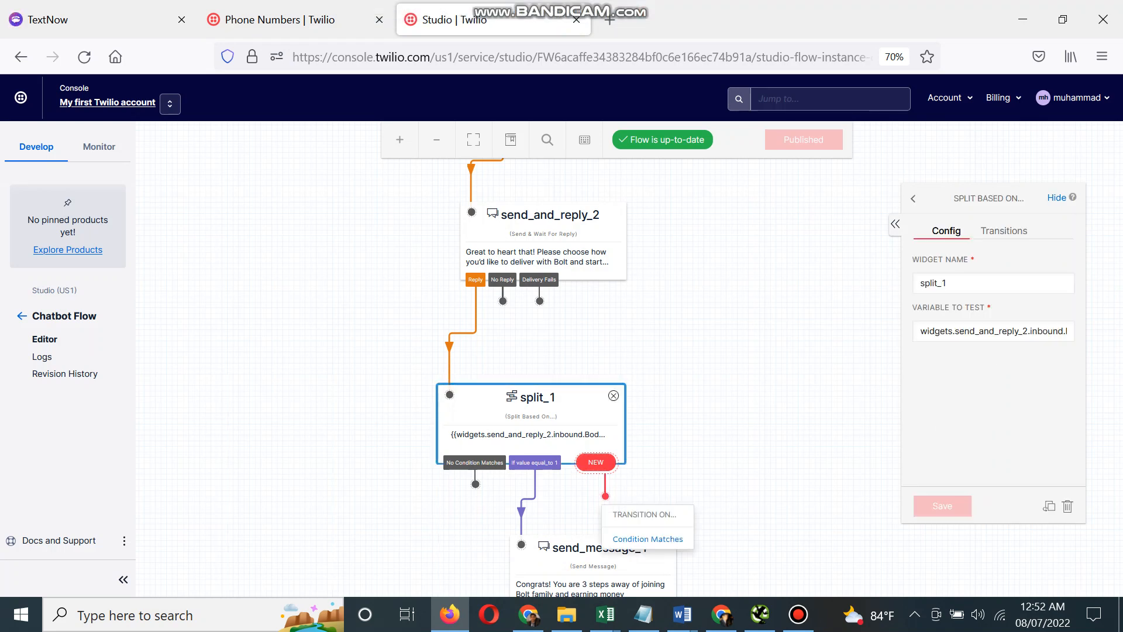
# - Add an Equal To 2 condition on split_1 and drop a new Send Message widget into the flow
pyautogui.click(1003, 231)
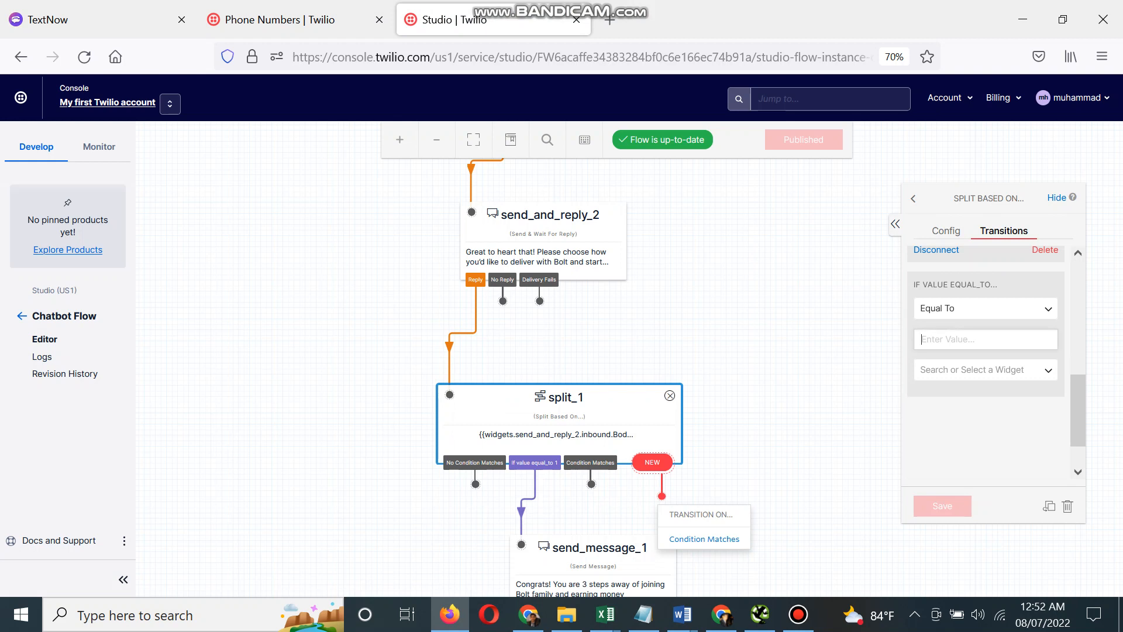
pyautogui.write('2')
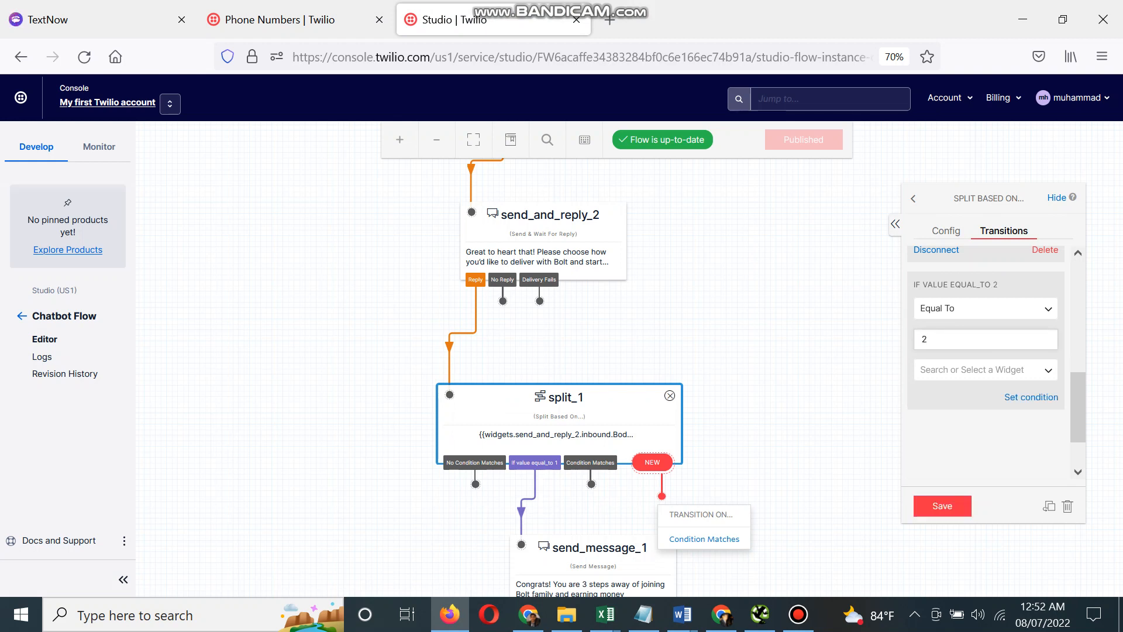
pyautogui.click(941, 506)
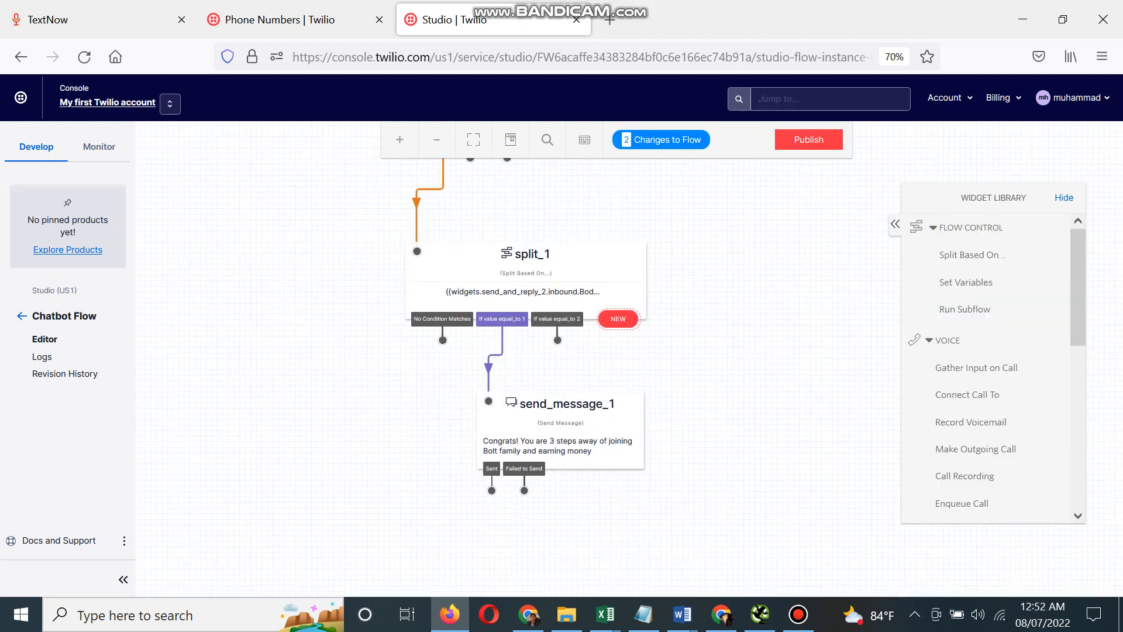
pyautogui.scroll(-3)
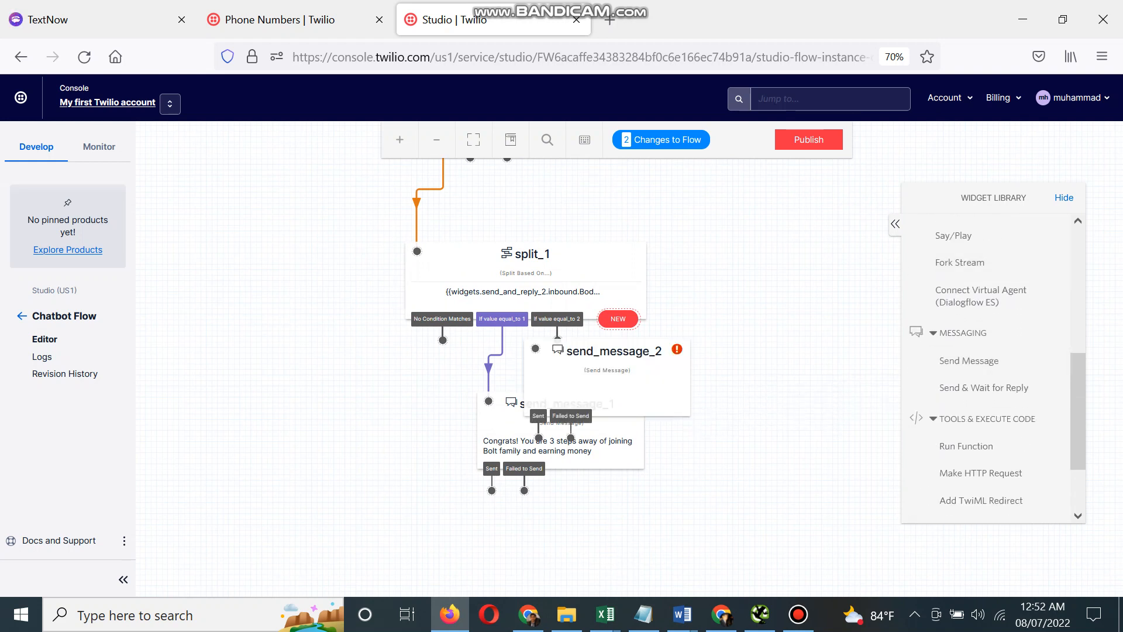
pyautogui.click(611, 349)
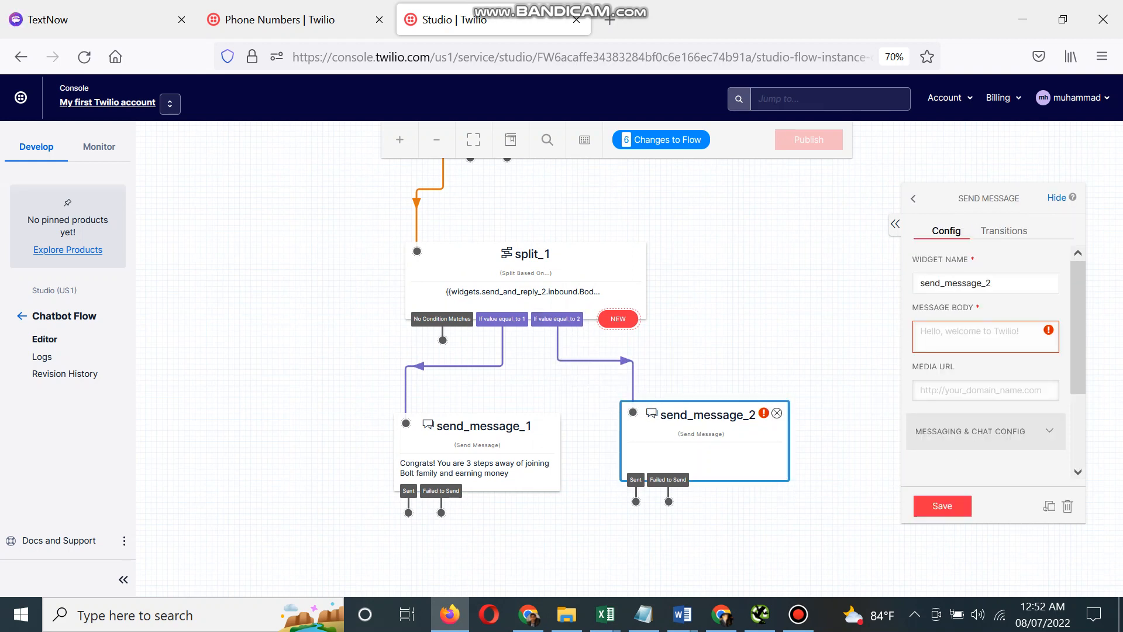
# - Set send_message_2's Message Body to 'message 2', save it, and publish the flow
pyautogui.click(985, 336)
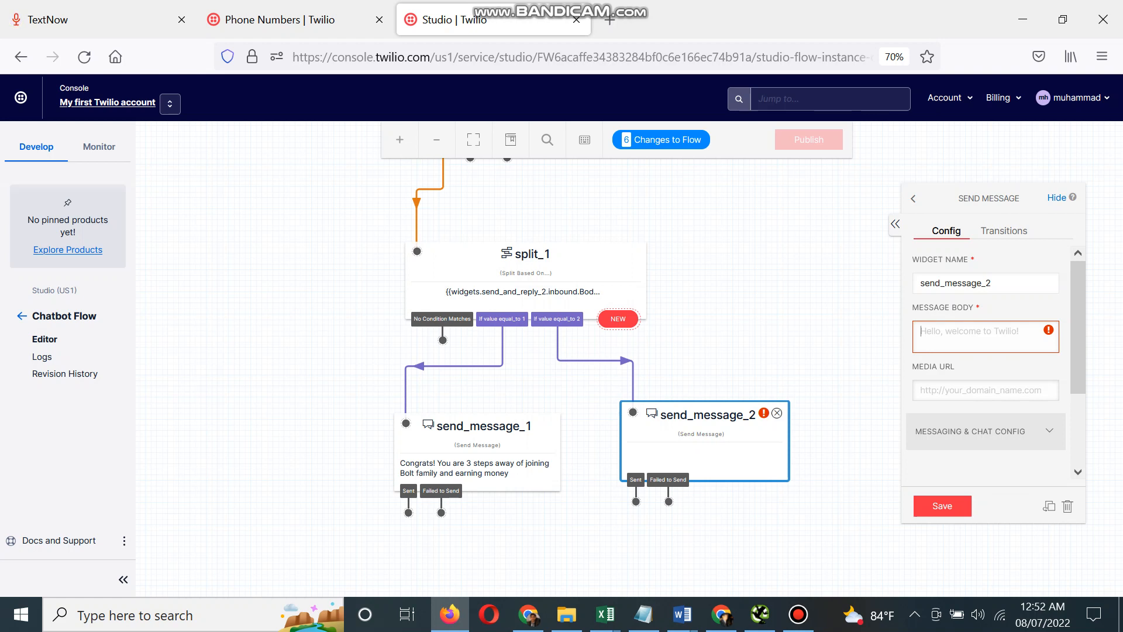
pyautogui.write('m')
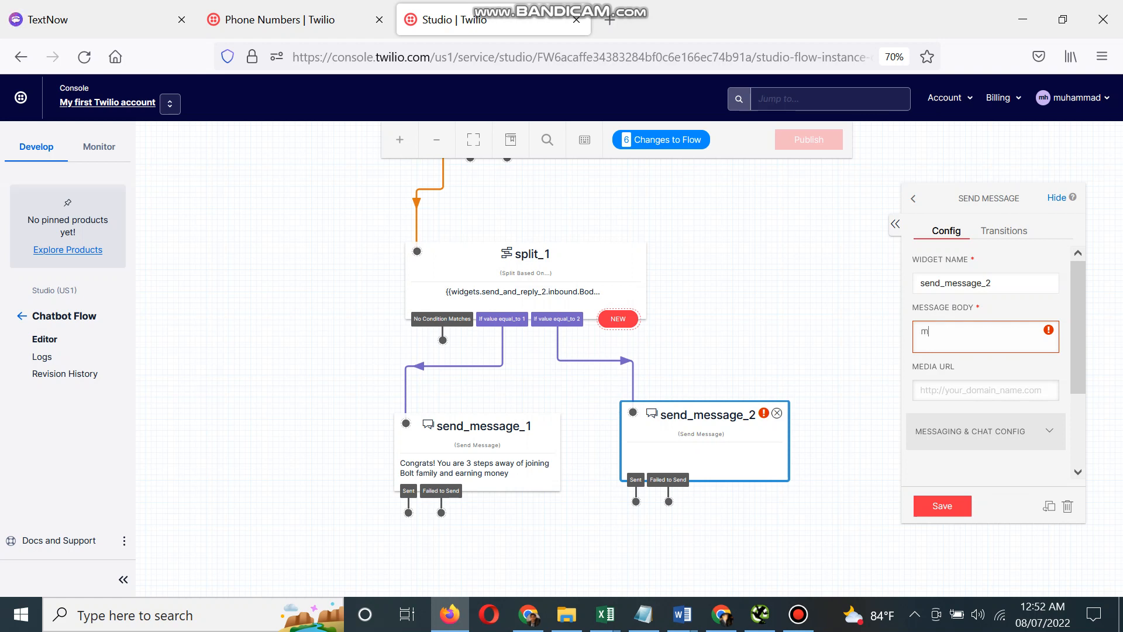
pyautogui.write('essage 2')
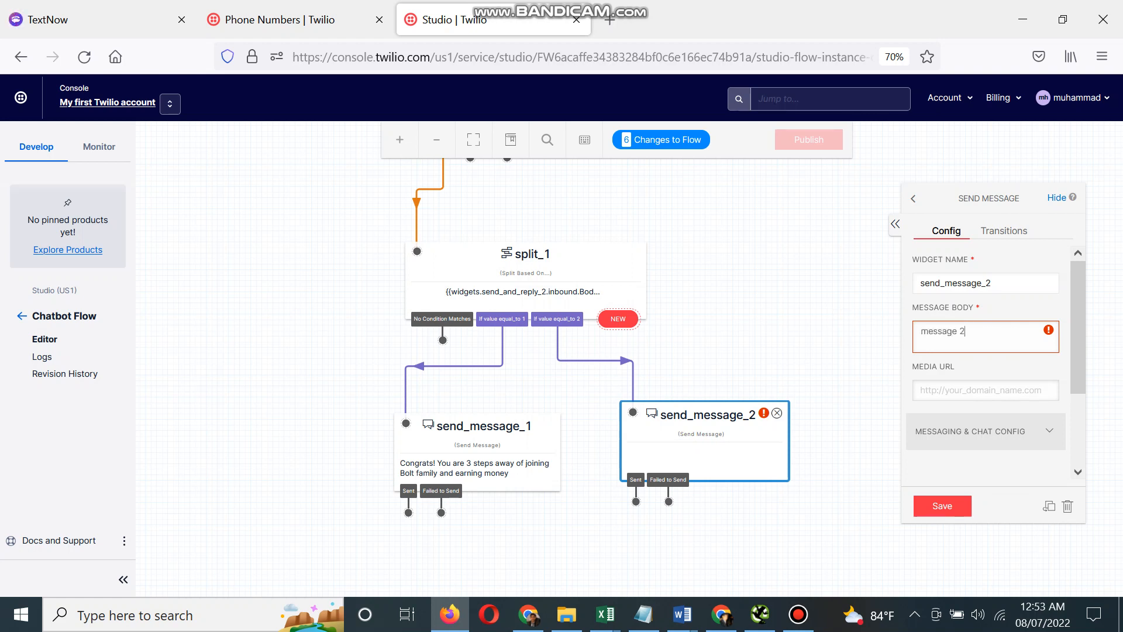
pyautogui.click(941, 505)
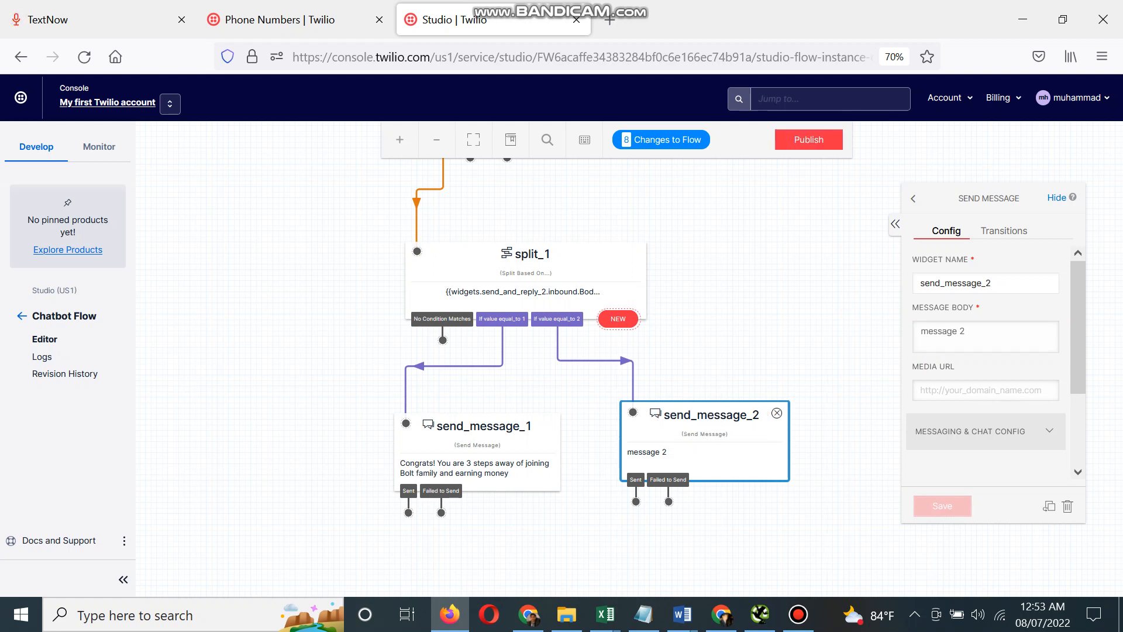
pyautogui.click(809, 139)
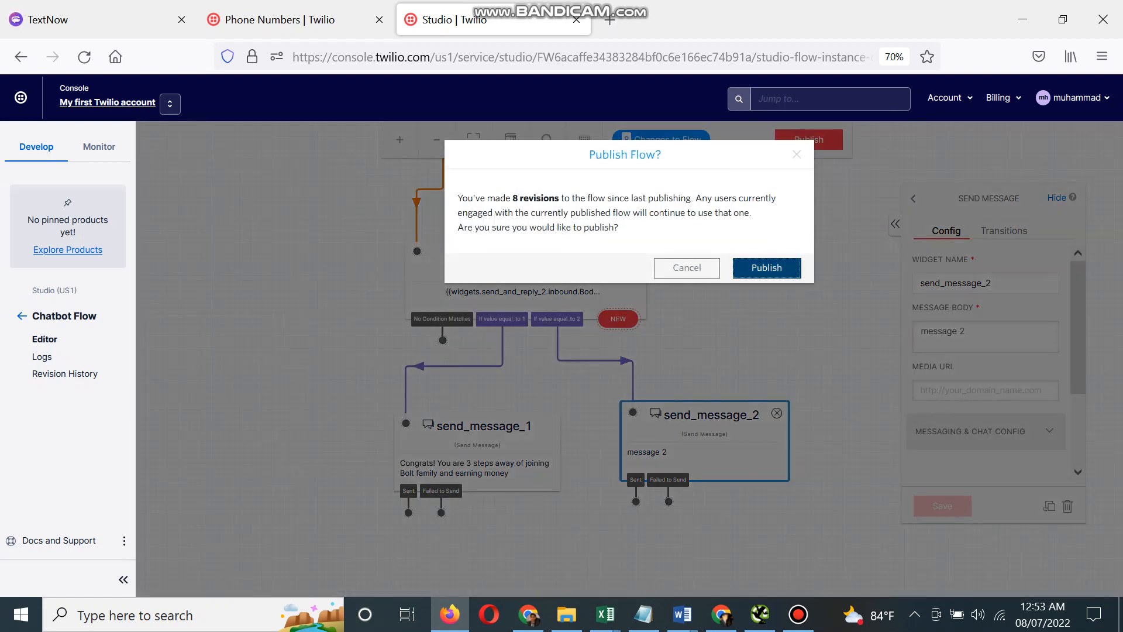
pyautogui.click(765, 266)
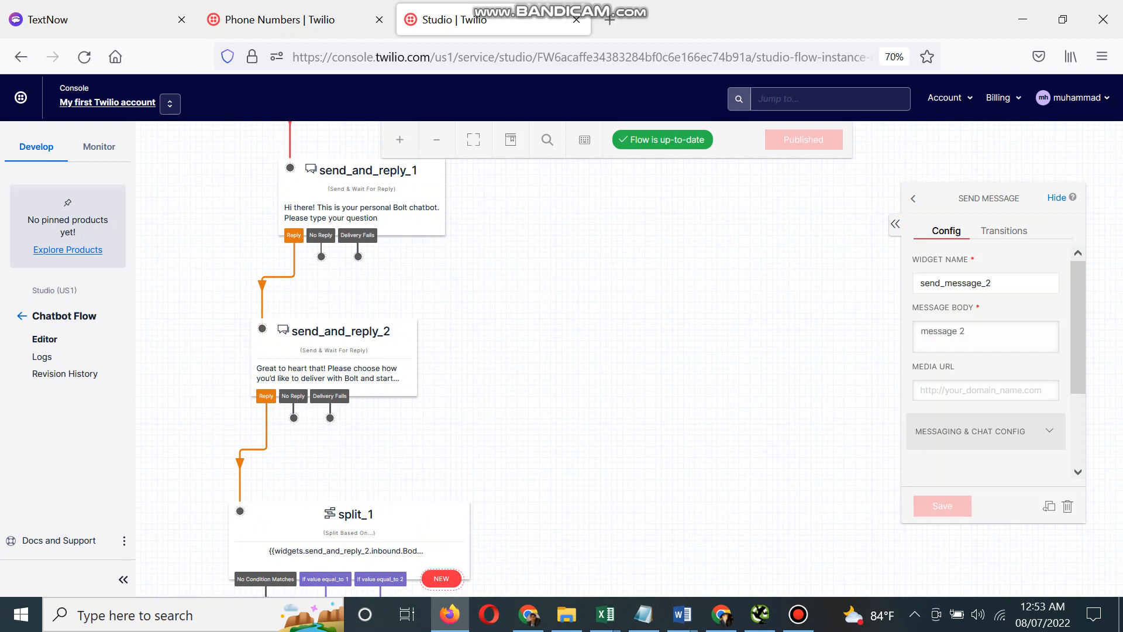
# - Deselect send_message_2 so the Widget Library's Messaging widgets show beside the canvas
pyautogui.click(914, 199)
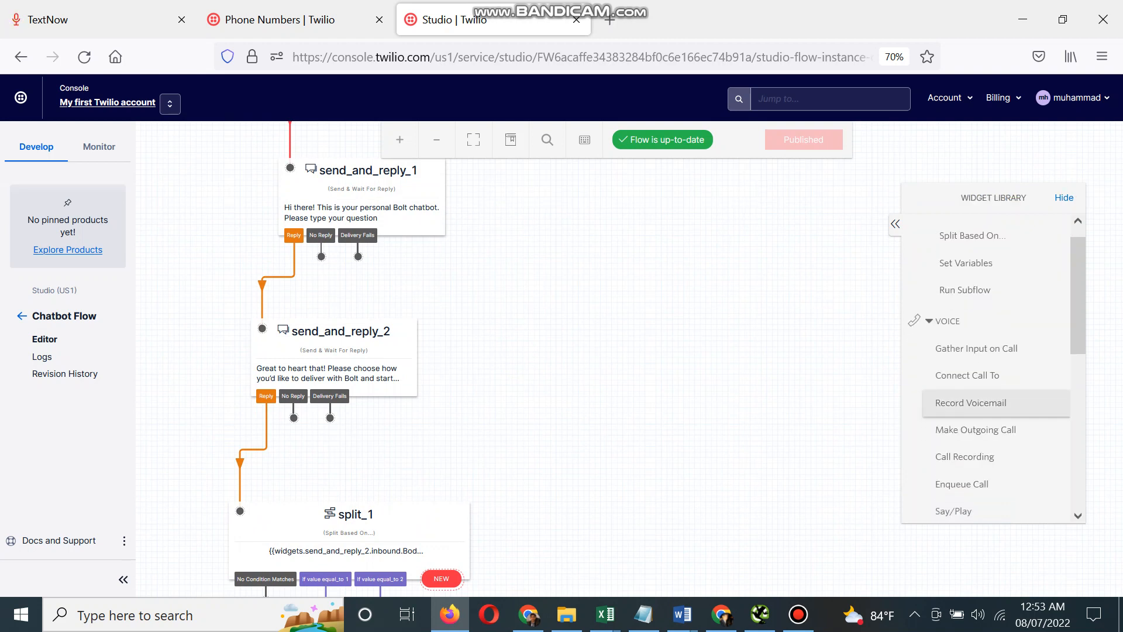
pyautogui.scroll(-3)
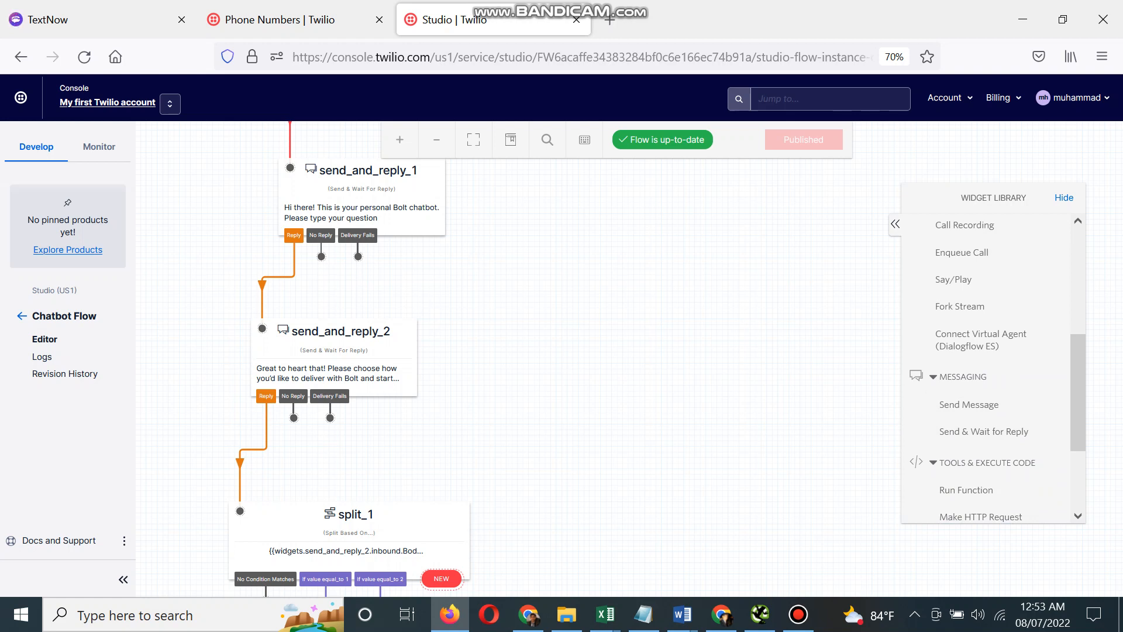
pyautogui.scroll(-3)
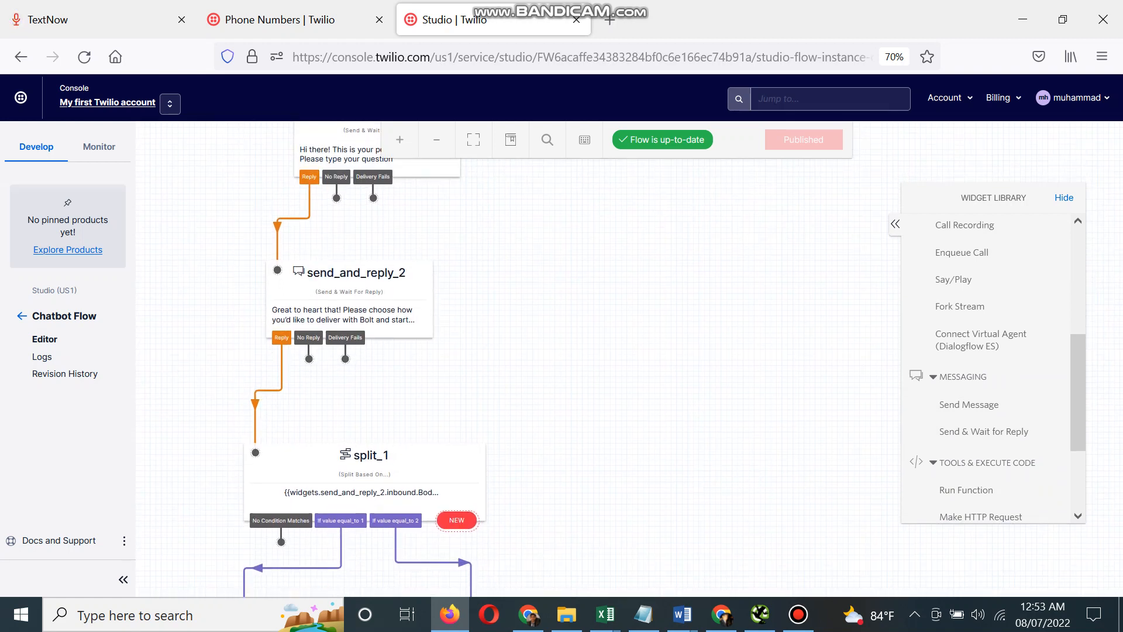